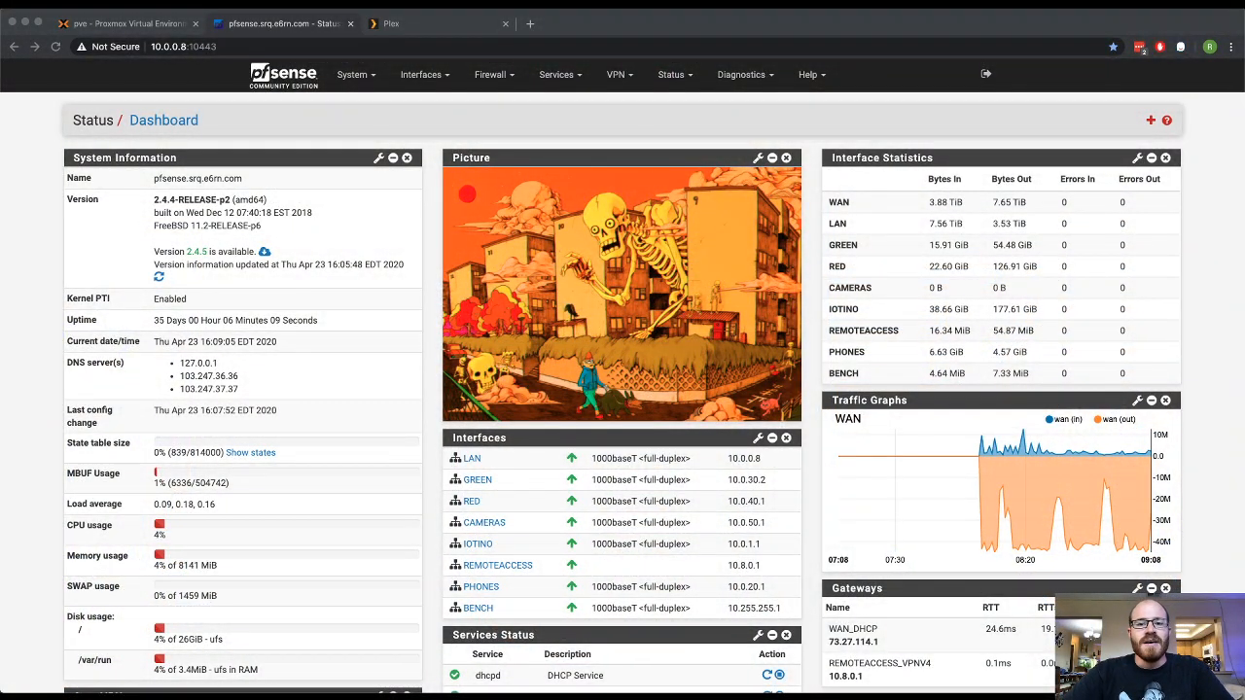
pyautogui.moveTo(673, 132)
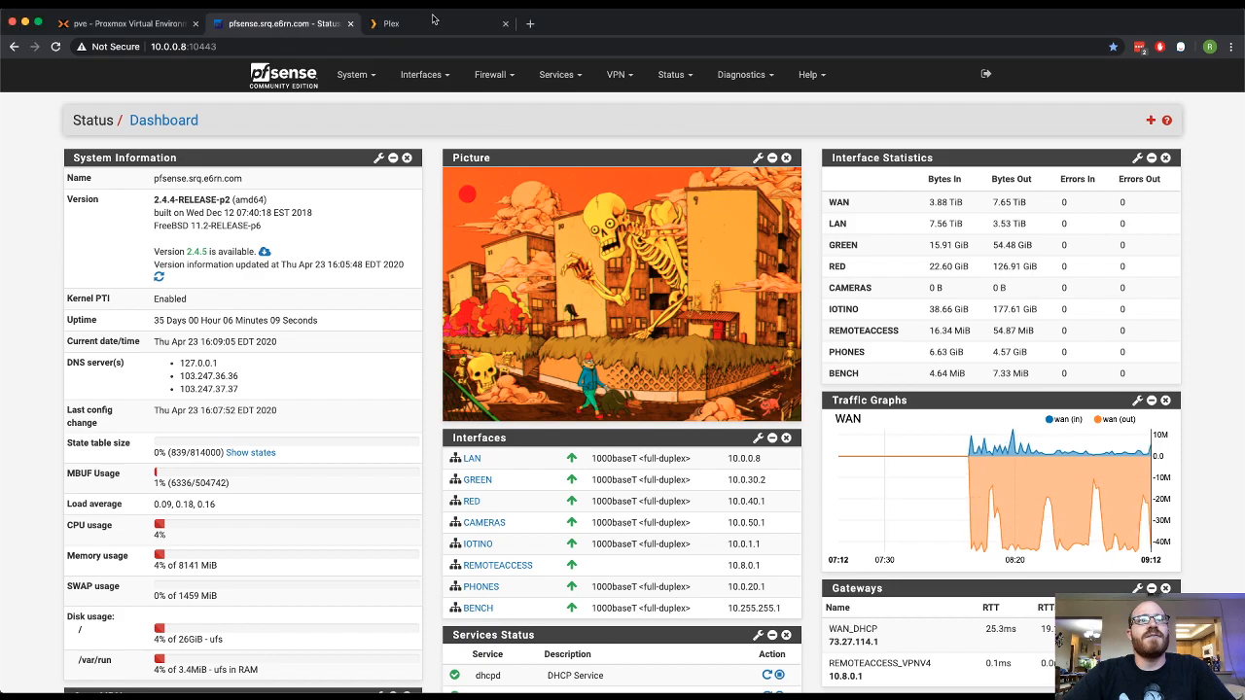
# - Enable Plex remote access with a 40 Mbps upload speed and save the changes
pyautogui.click(389, 24)
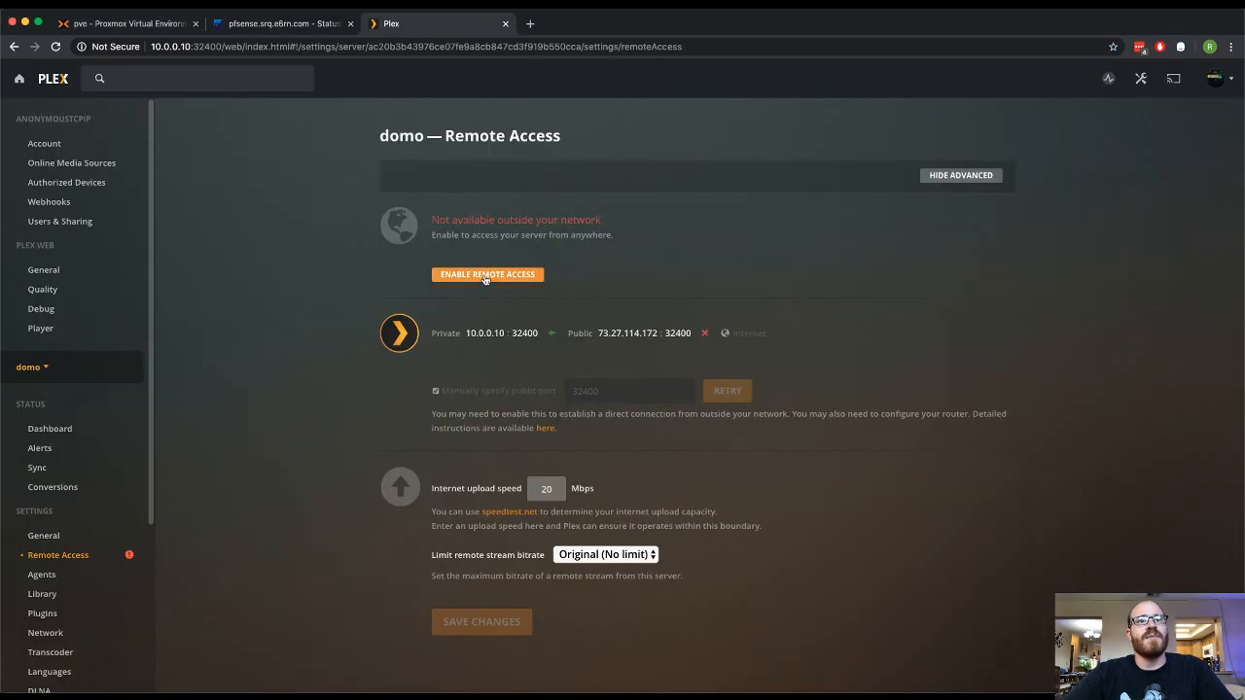
pyautogui.click(486, 274)
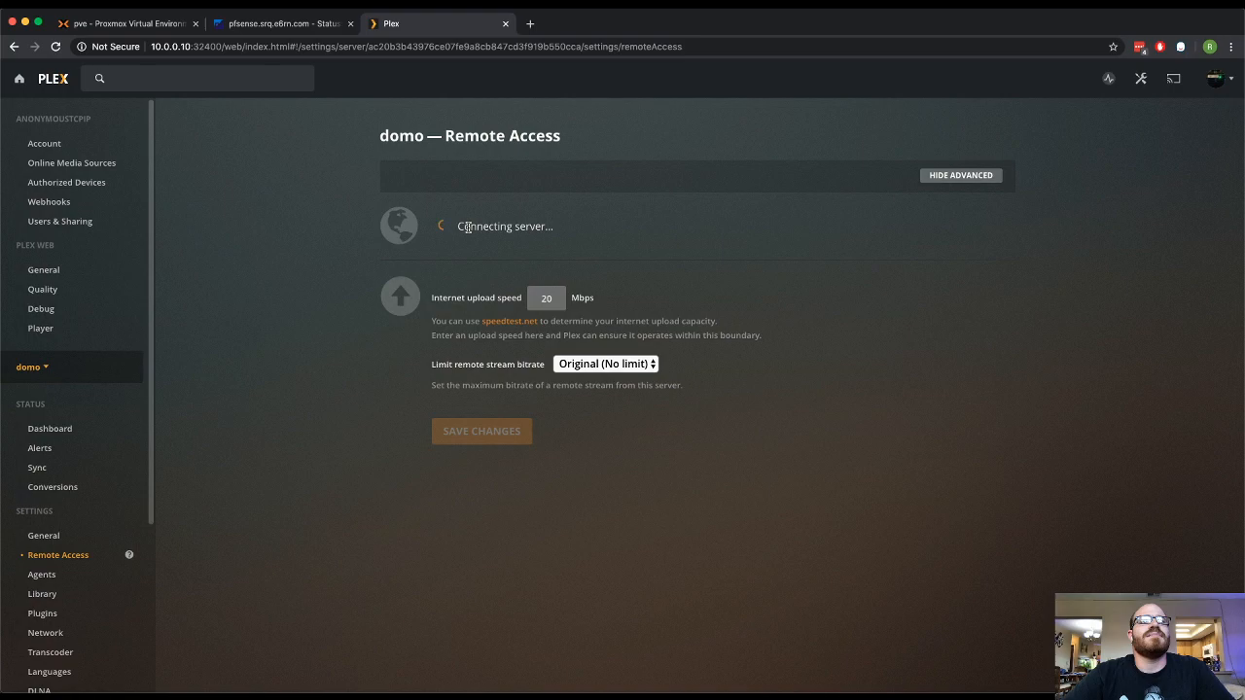
pyautogui.moveTo(560, 311)
pyautogui.write('40')
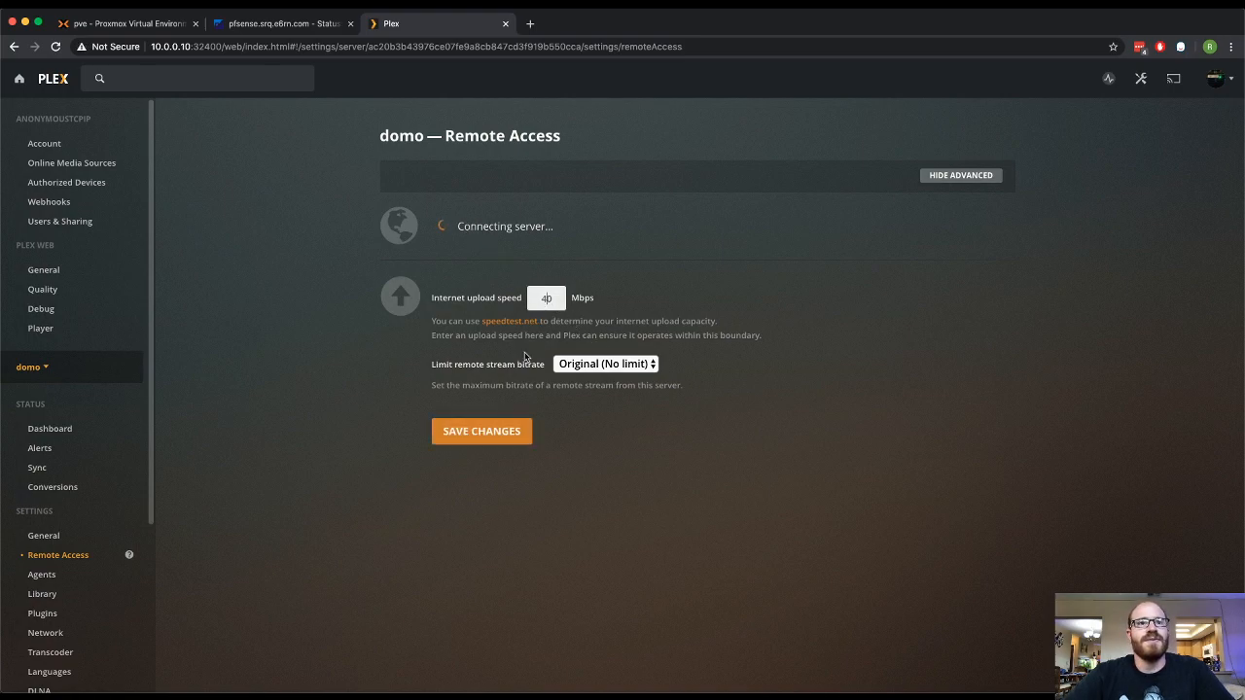
pyautogui.click(482, 431)
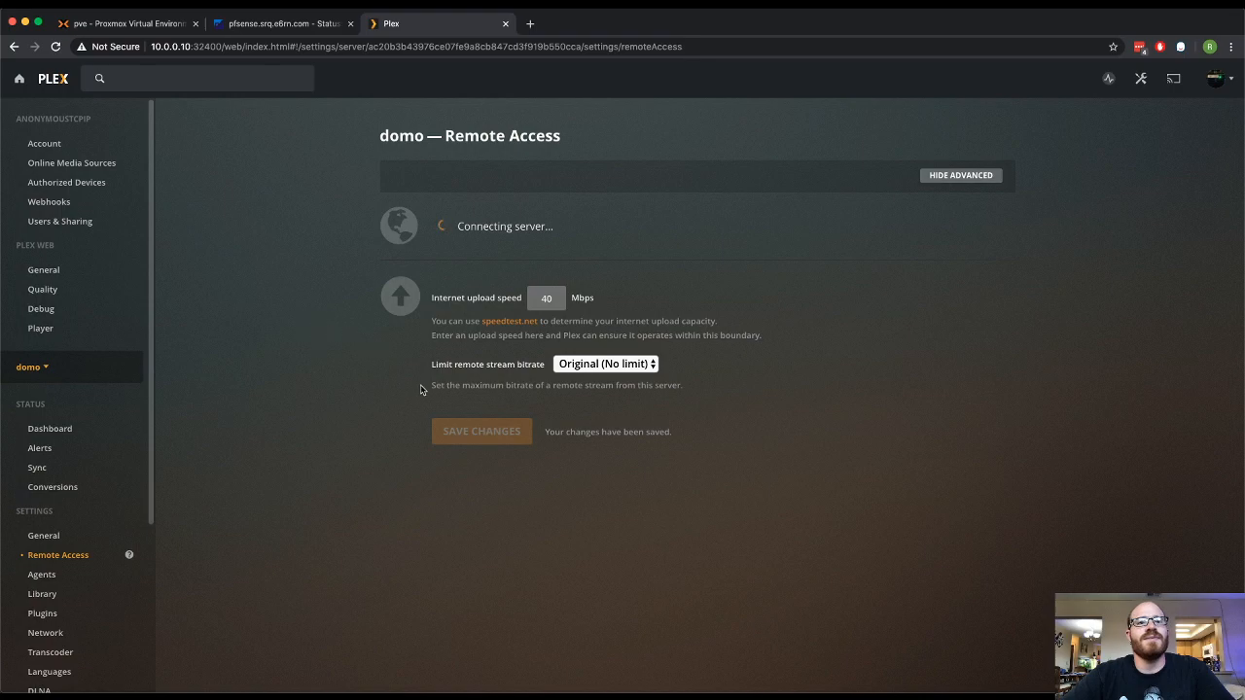
pyautogui.moveTo(435, 366)
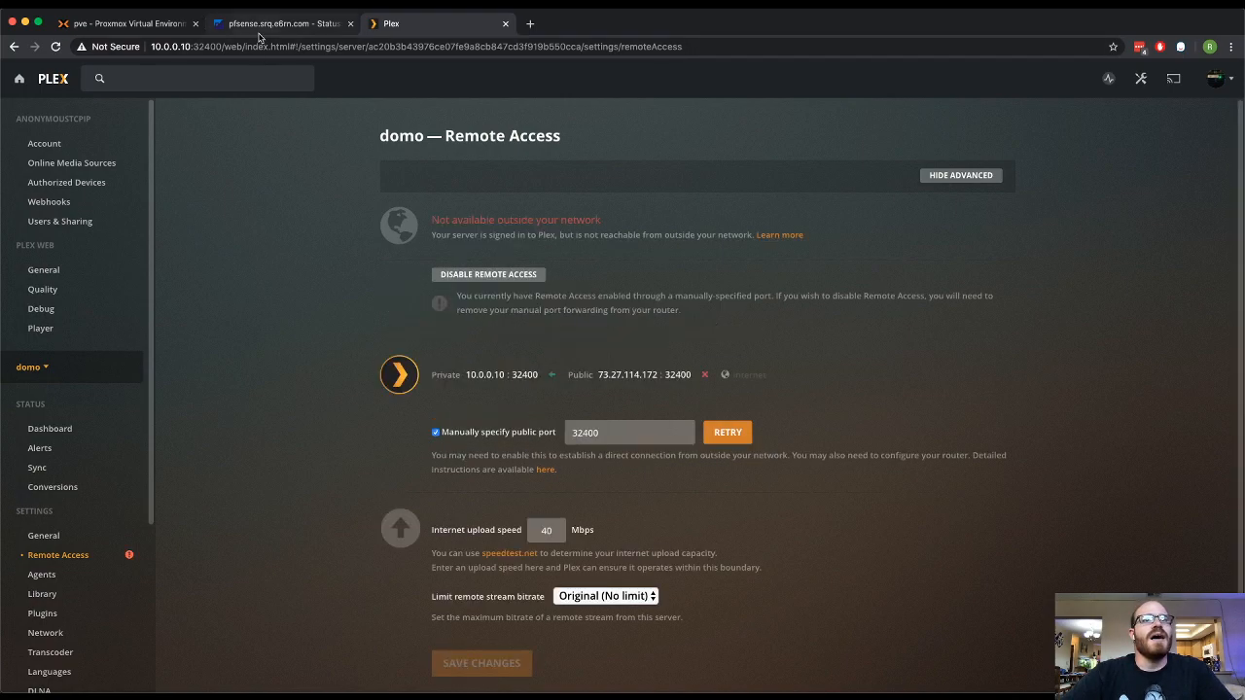
pyautogui.moveTo(459, 339)
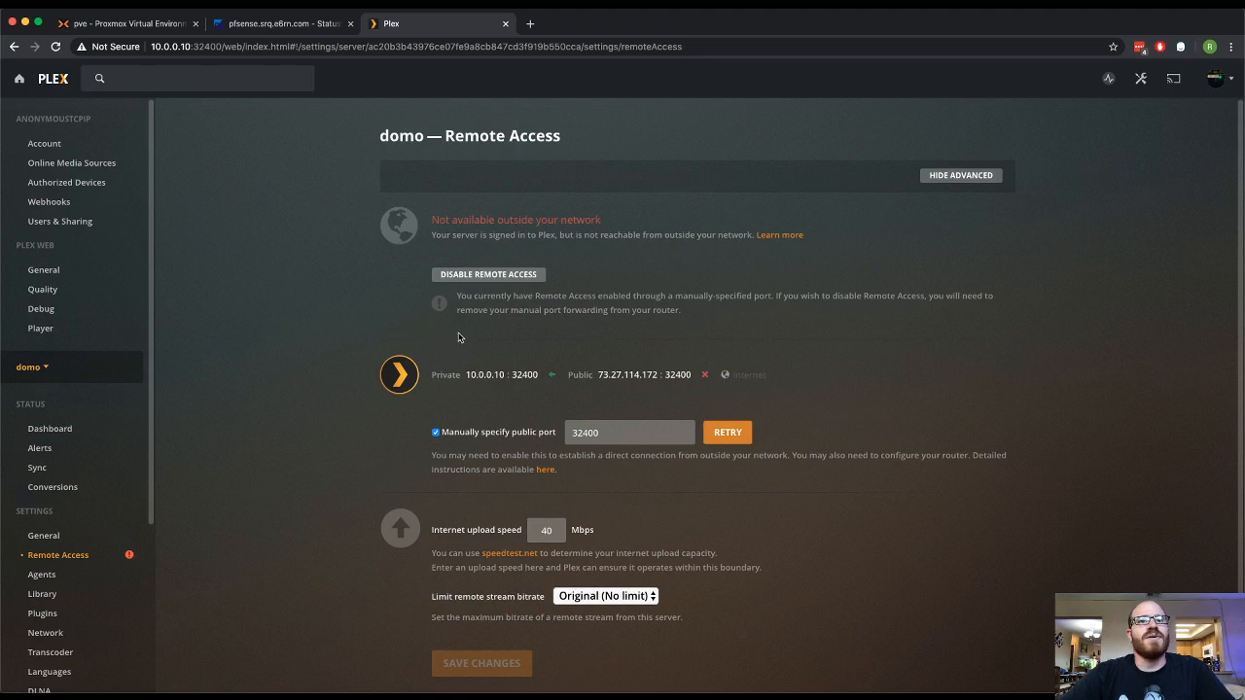
pyautogui.doubleClick(627, 373)
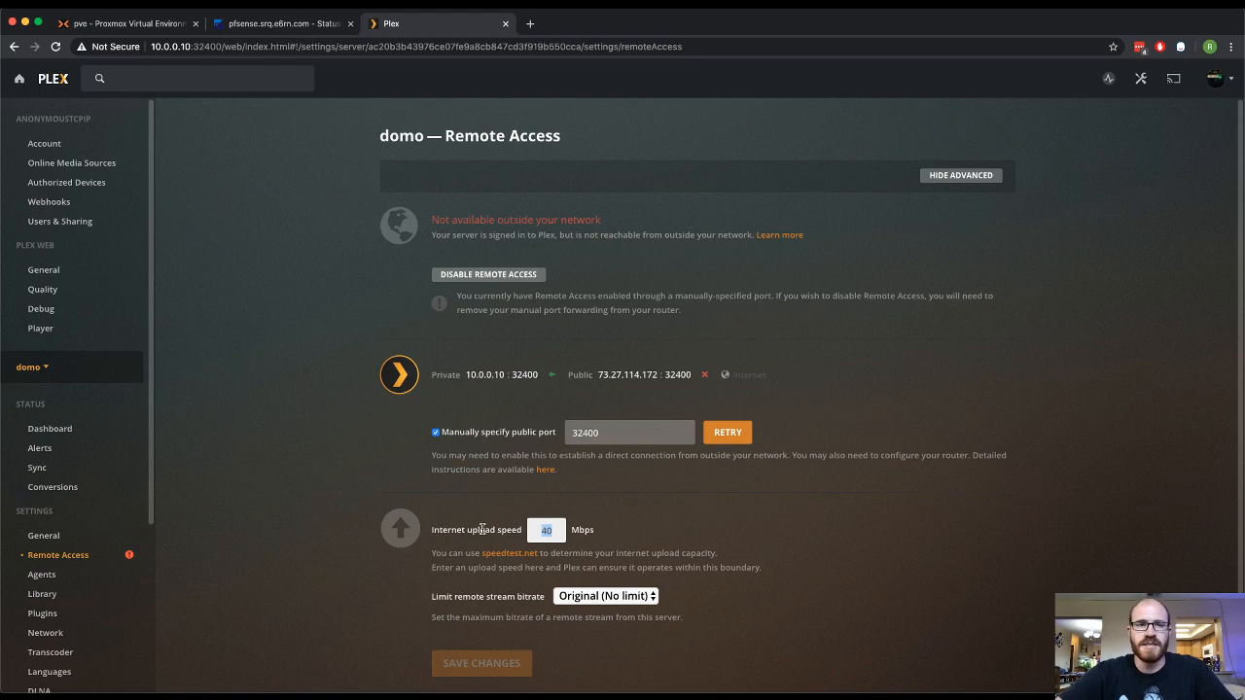
pyautogui.moveTo(436, 421)
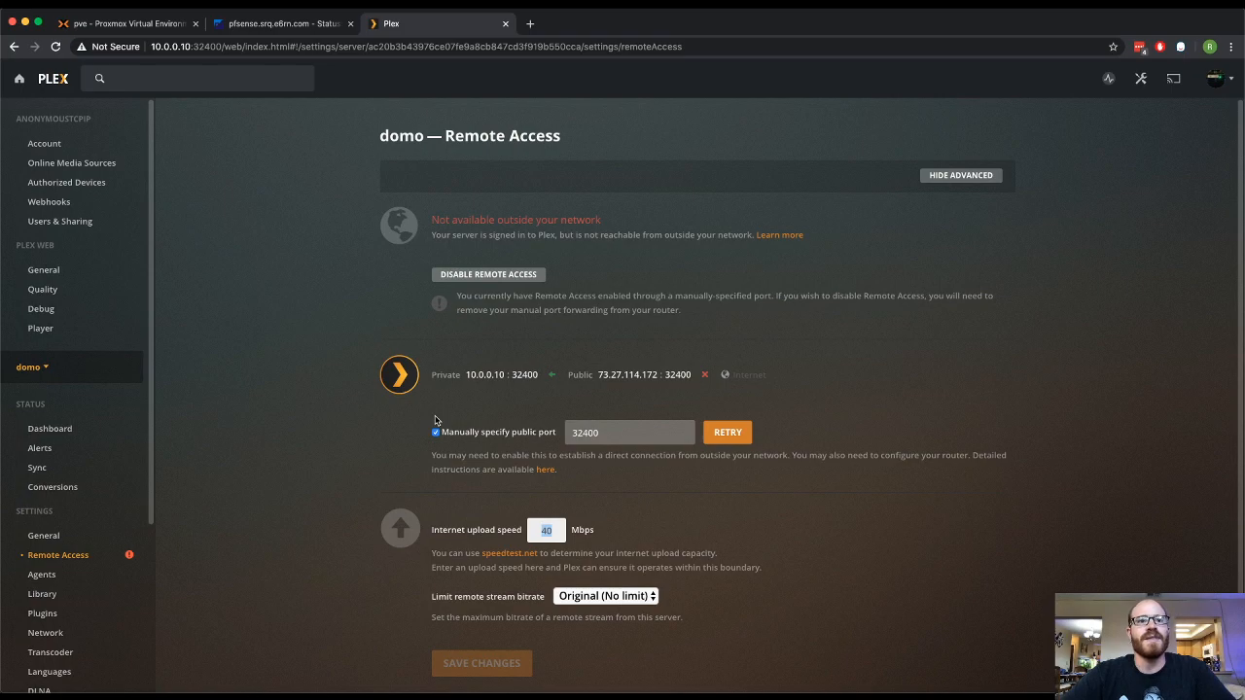
pyautogui.click(436, 432)
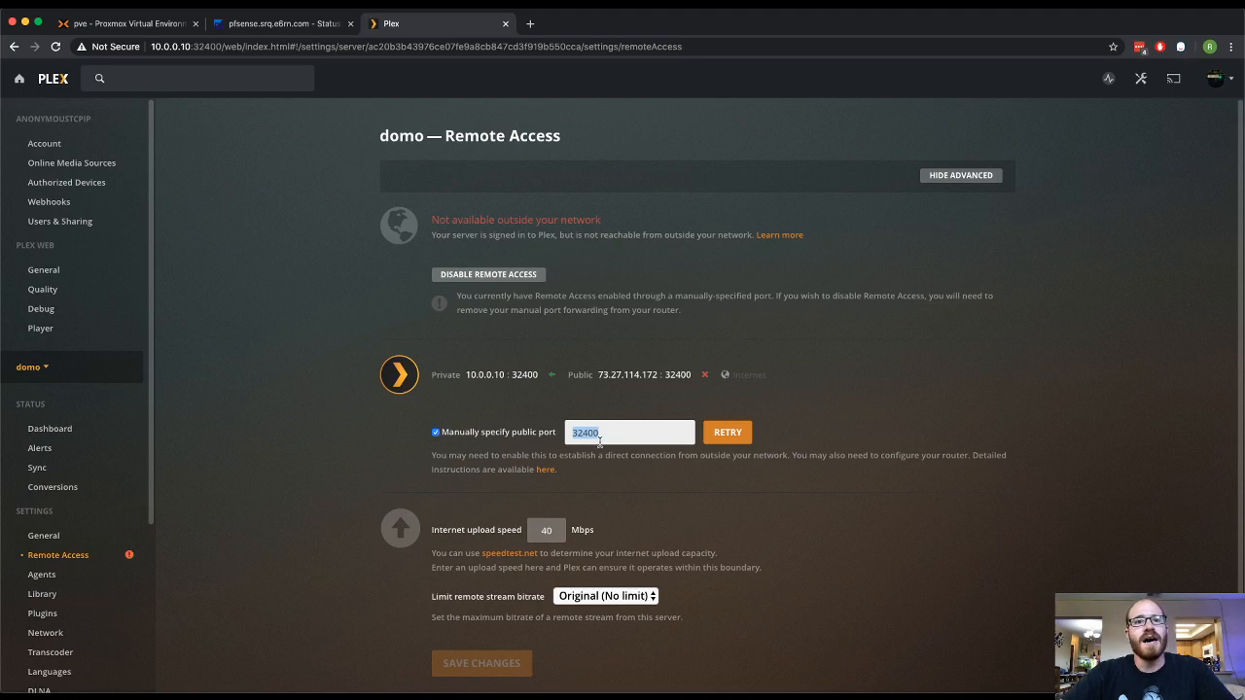
pyautogui.click(611, 432)
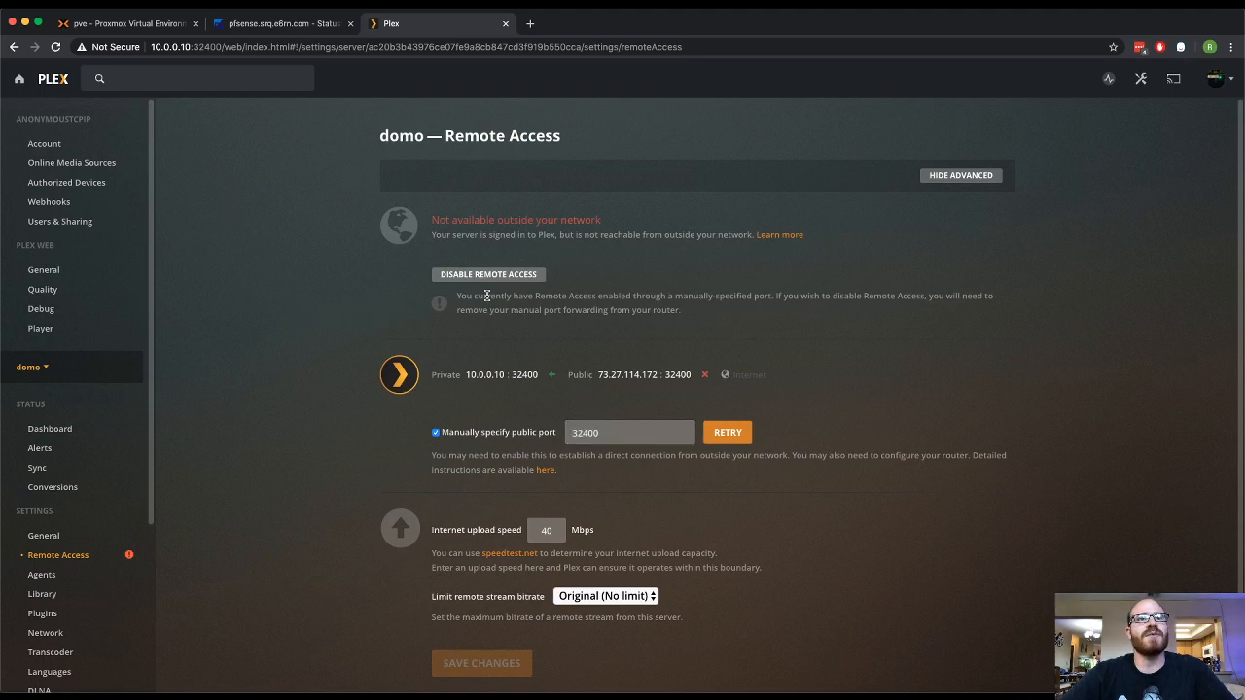
# - Add a new NAT port-forward rule under Firewall > NAT and choose its protocol
pyautogui.click(282, 23)
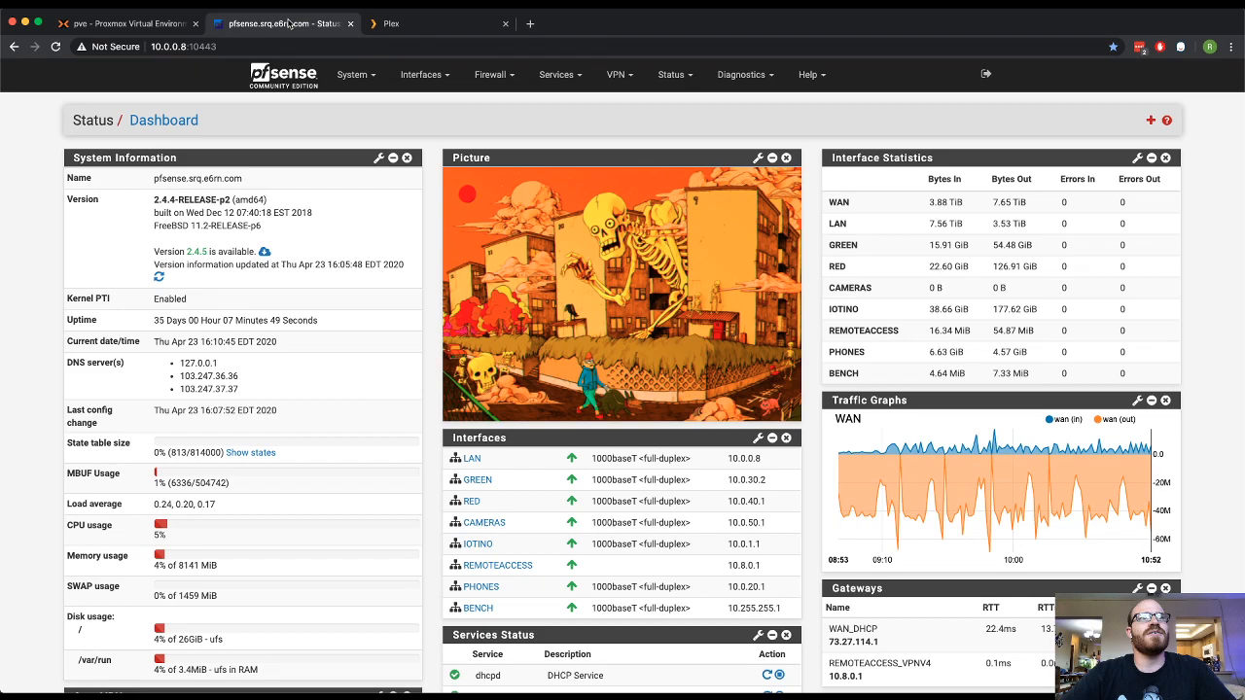
pyautogui.click(494, 74)
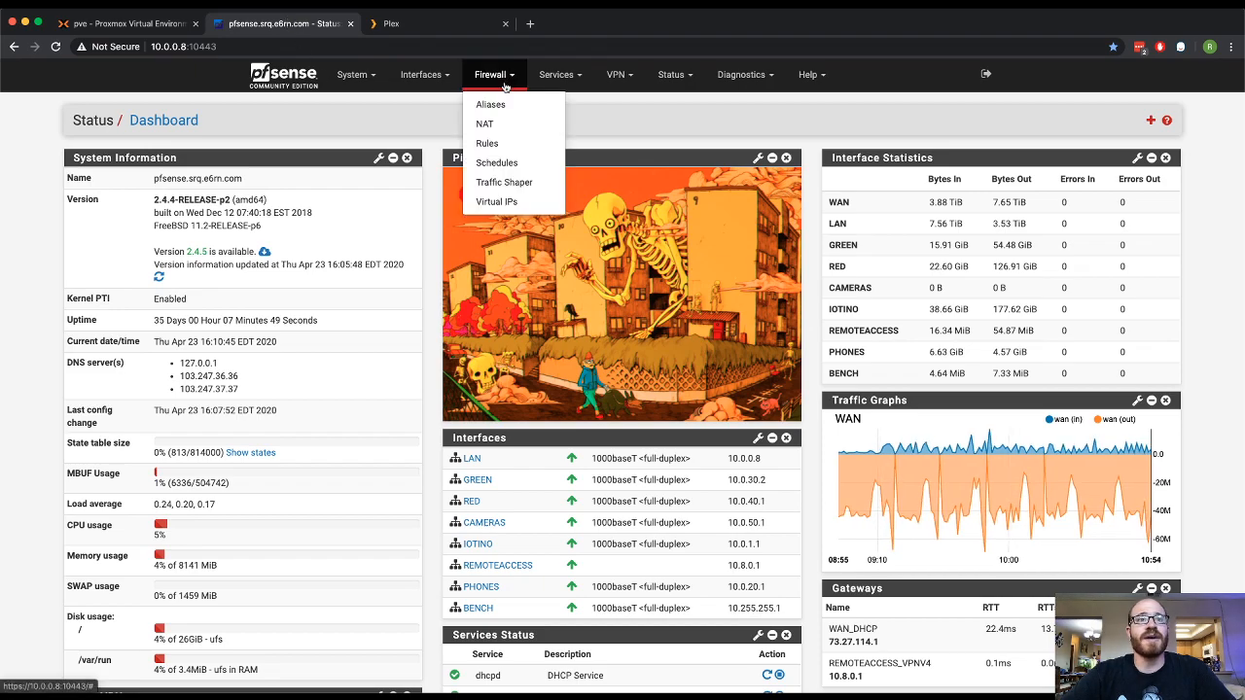
pyautogui.click(485, 124)
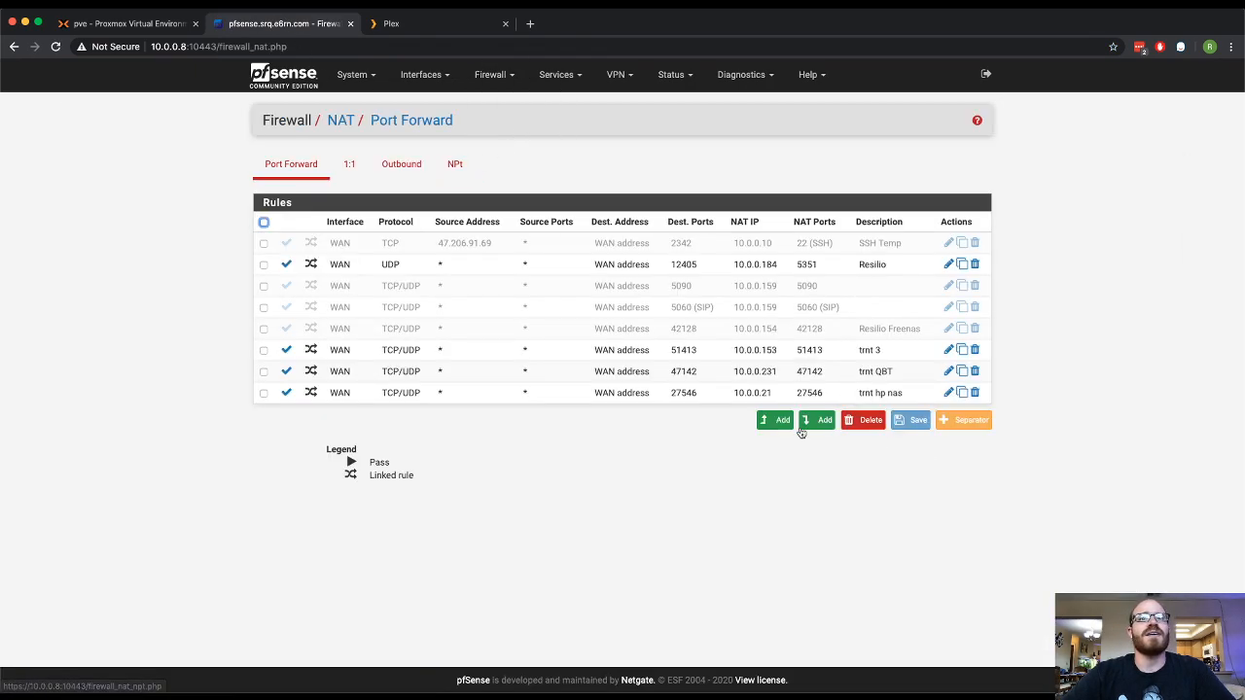
pyautogui.click(777, 420)
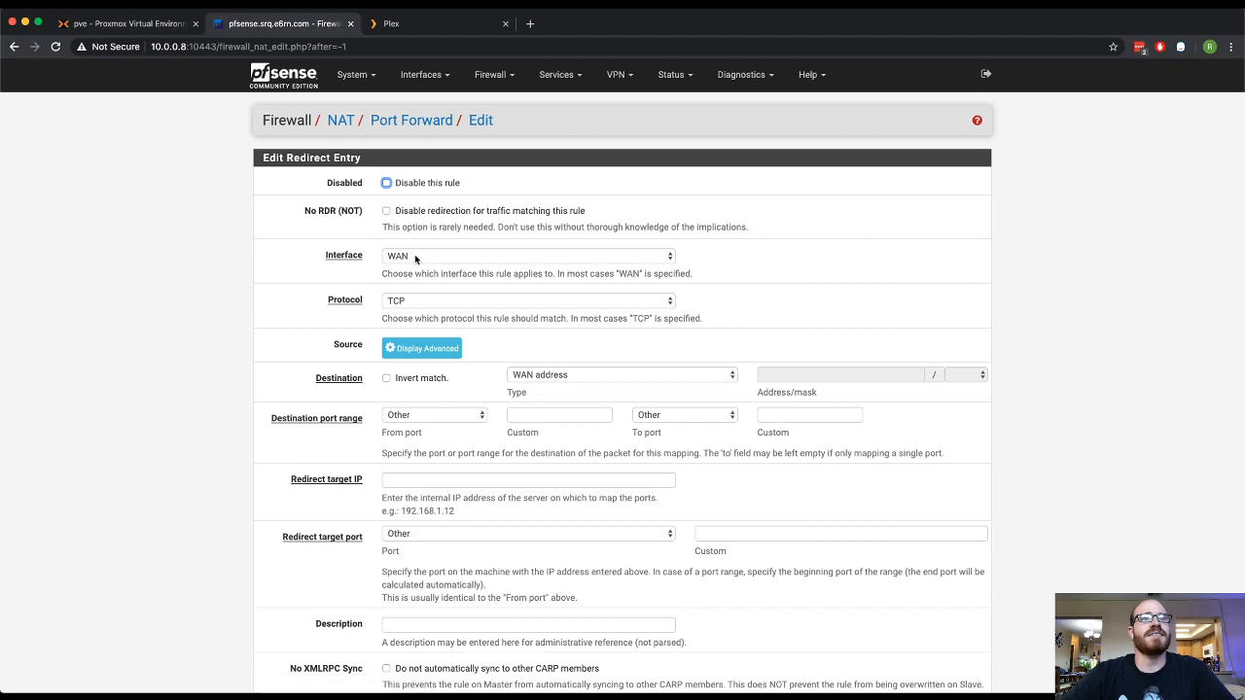
pyautogui.click(529, 300)
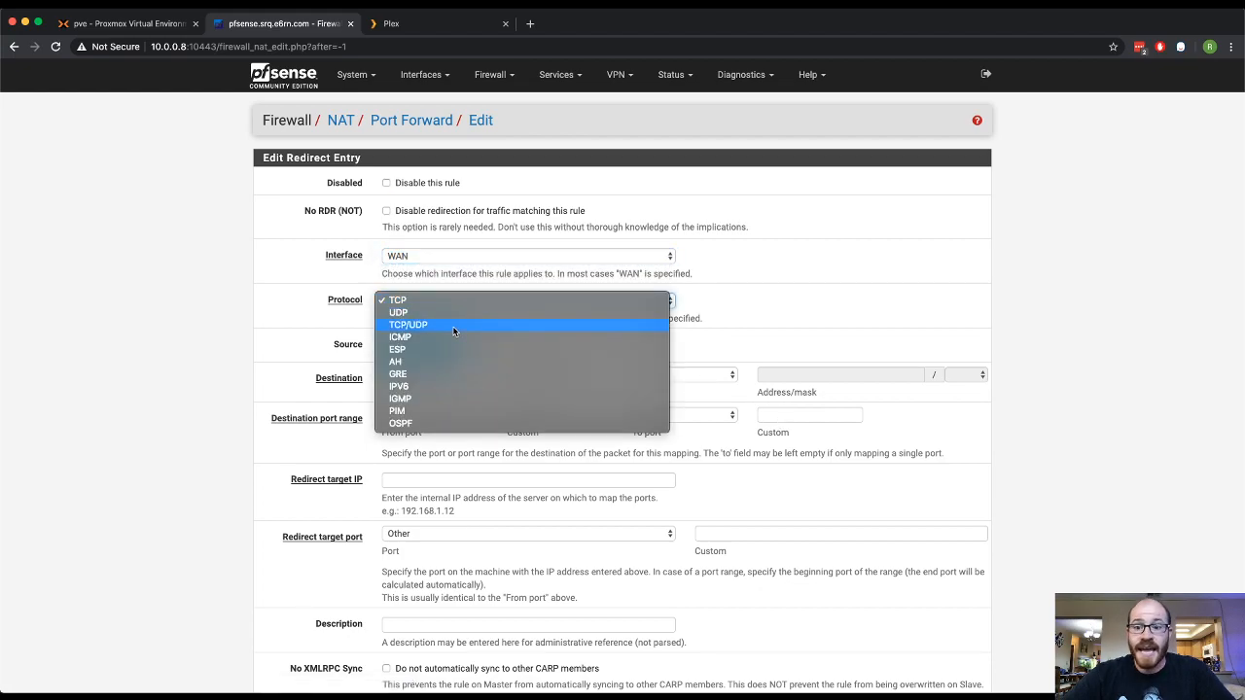
pyautogui.click(409, 323)
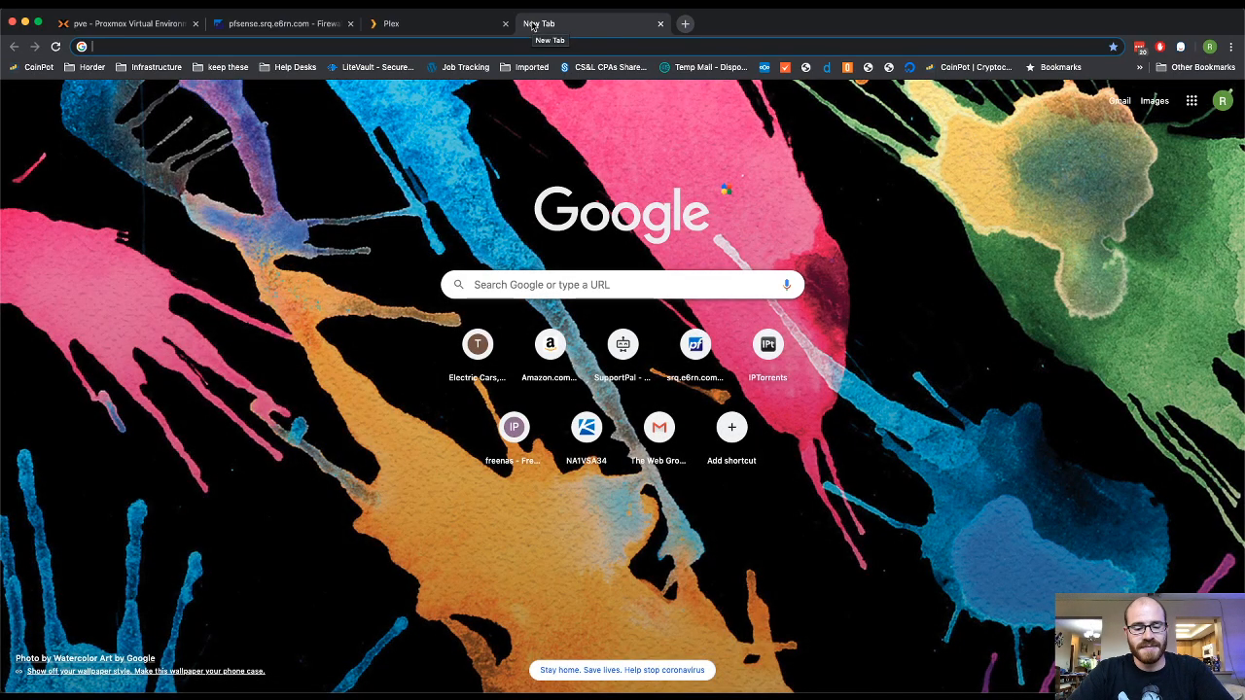
pyautogui.write('plex port')
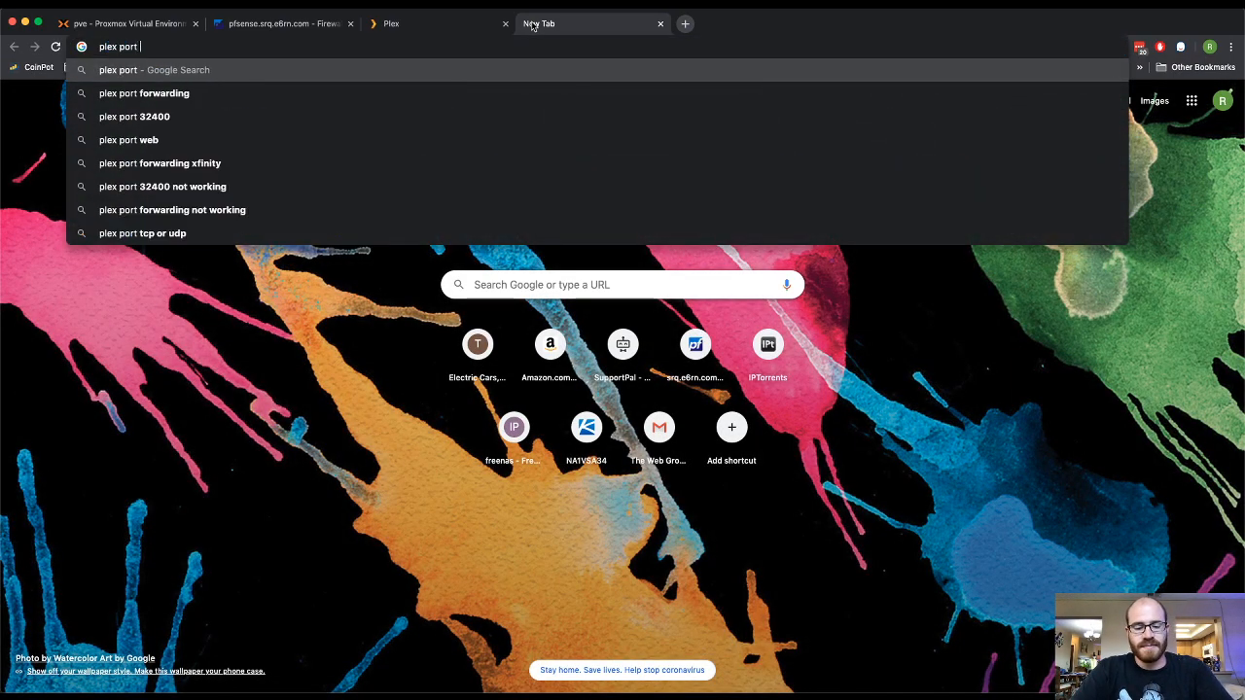
pyautogui.write('and')
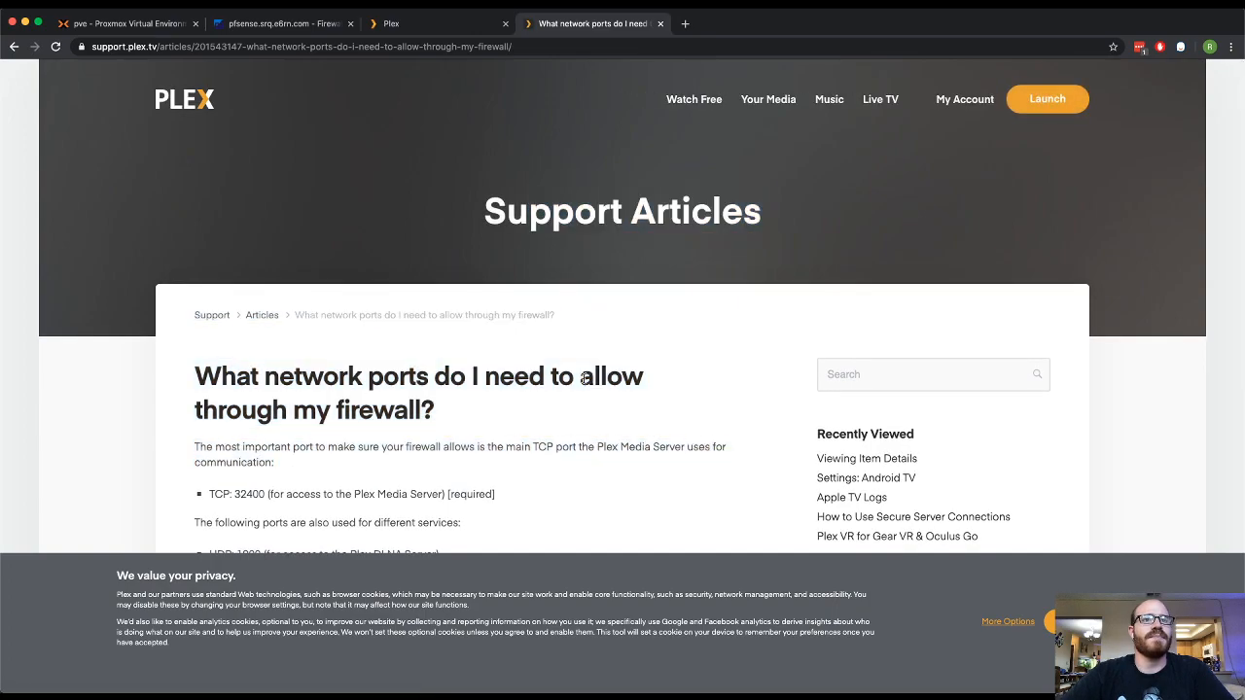
pyautogui.scroll(-3)
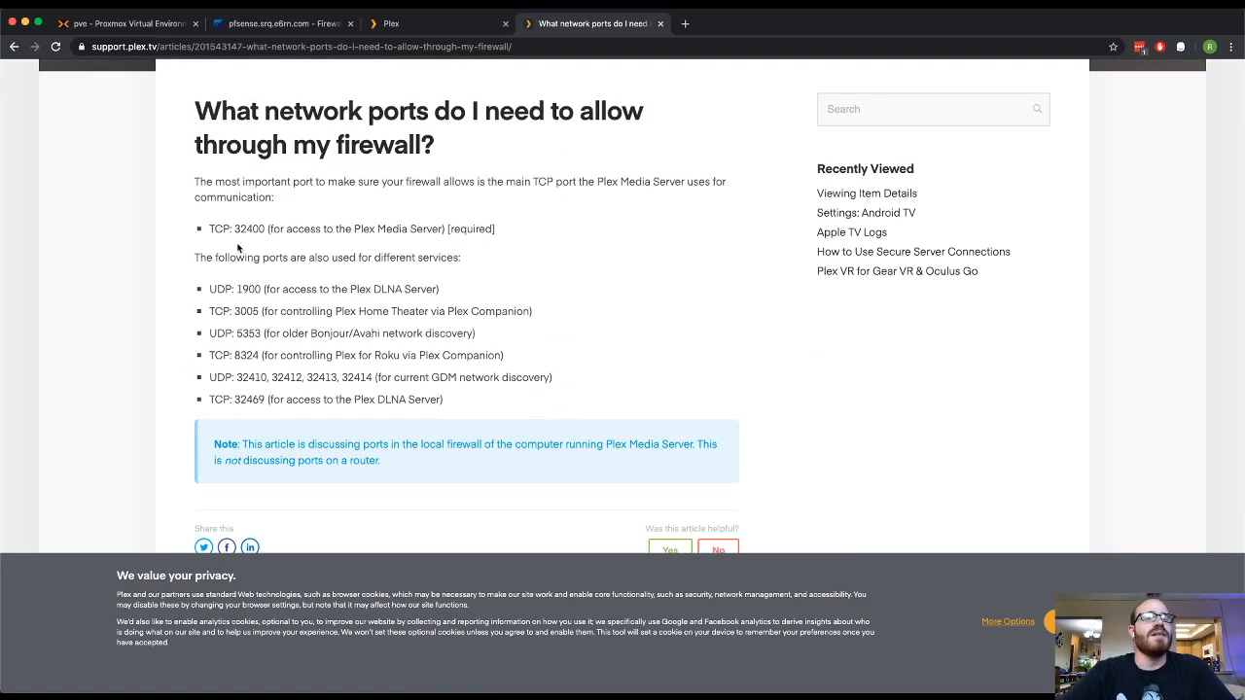
pyautogui.moveTo(459, 403)
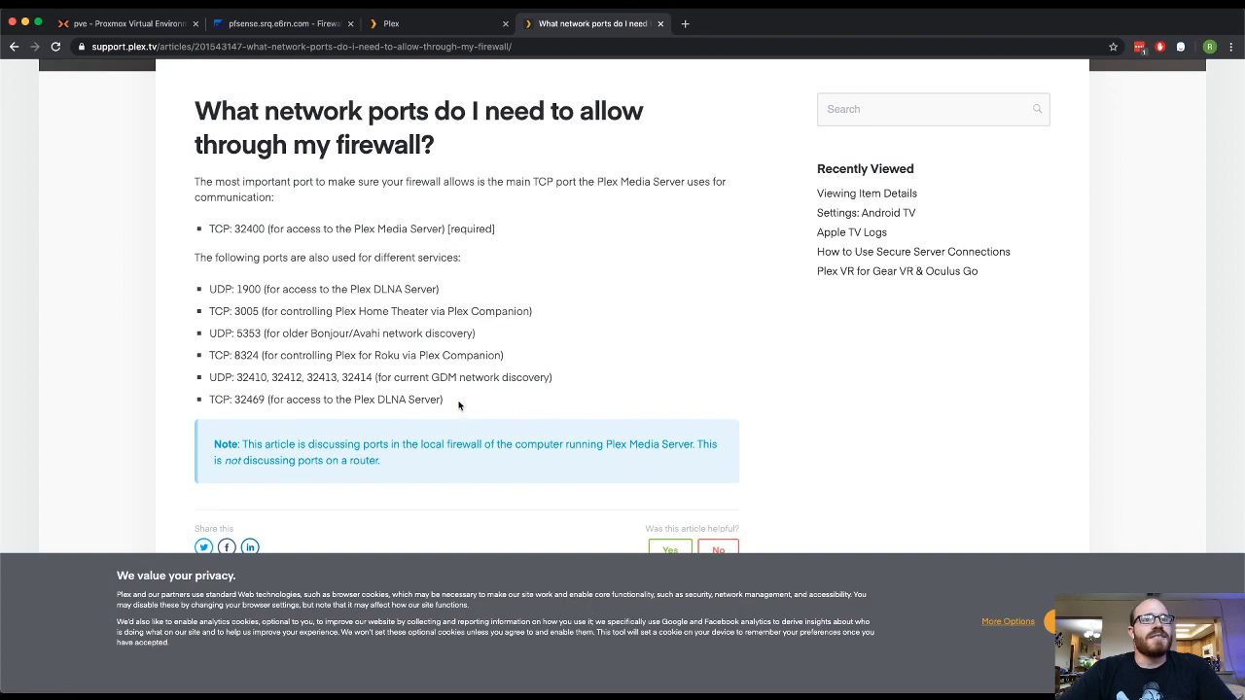
pyautogui.moveTo(208, 227); pyautogui.dragTo(444, 401)
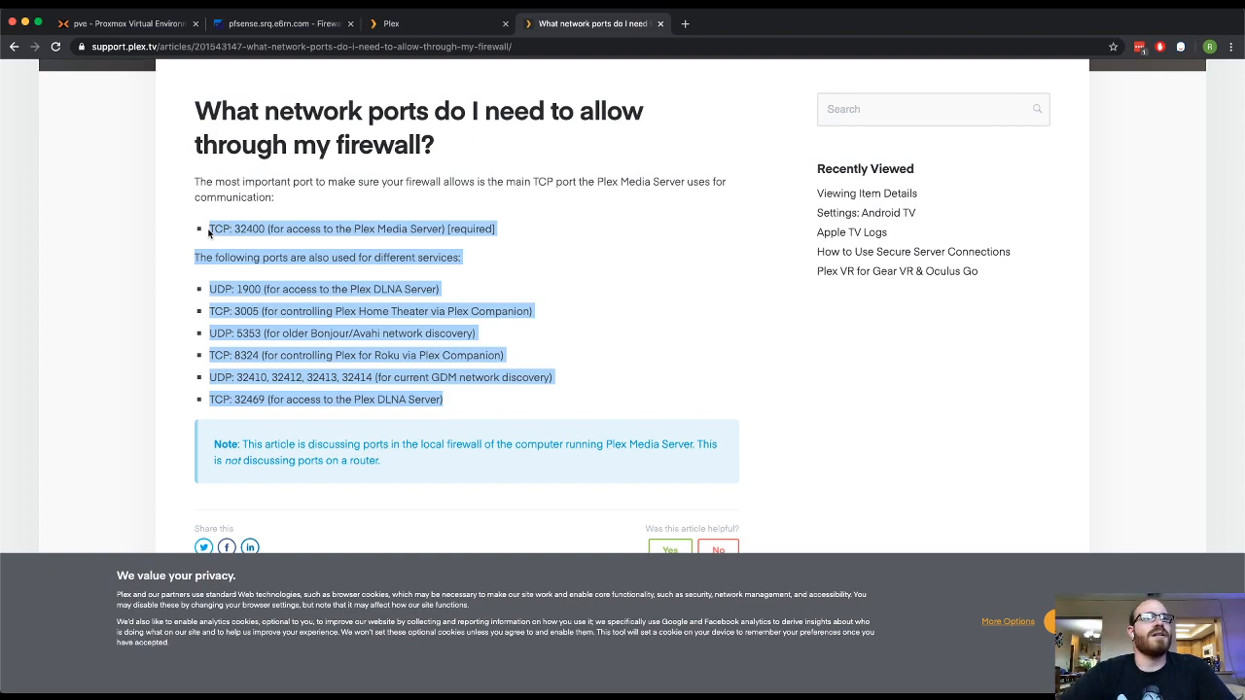
pyautogui.click(223, 287)
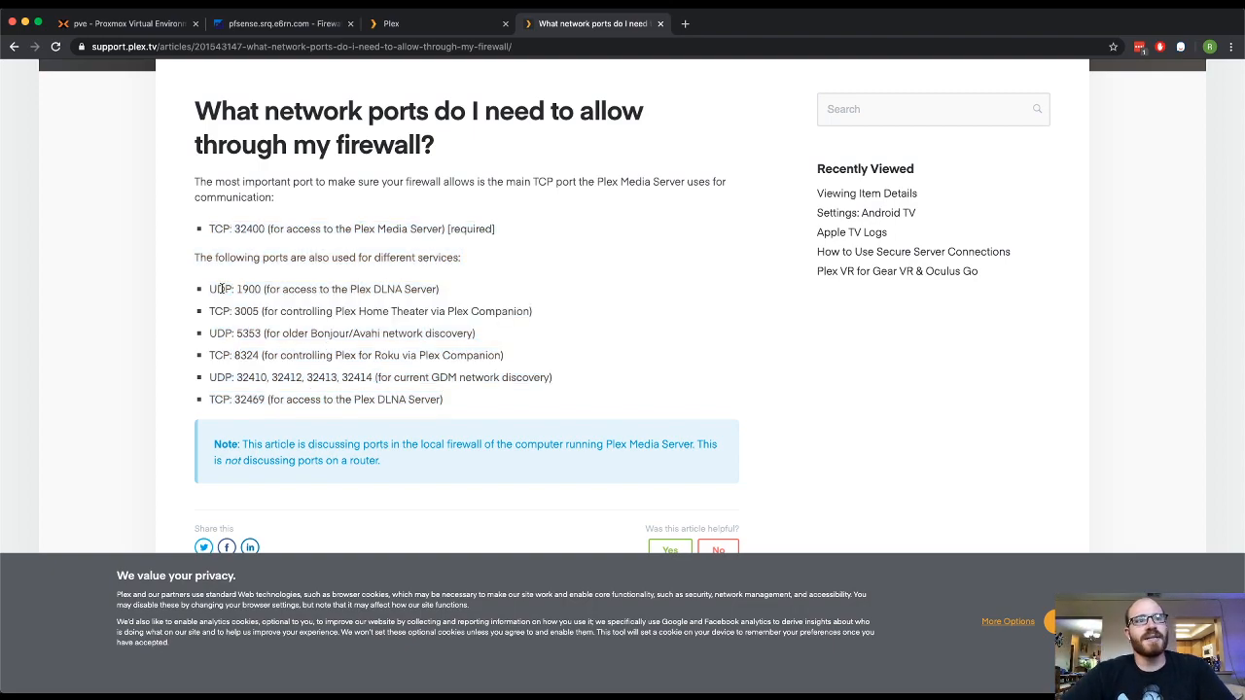
pyautogui.doubleClick(350, 229)
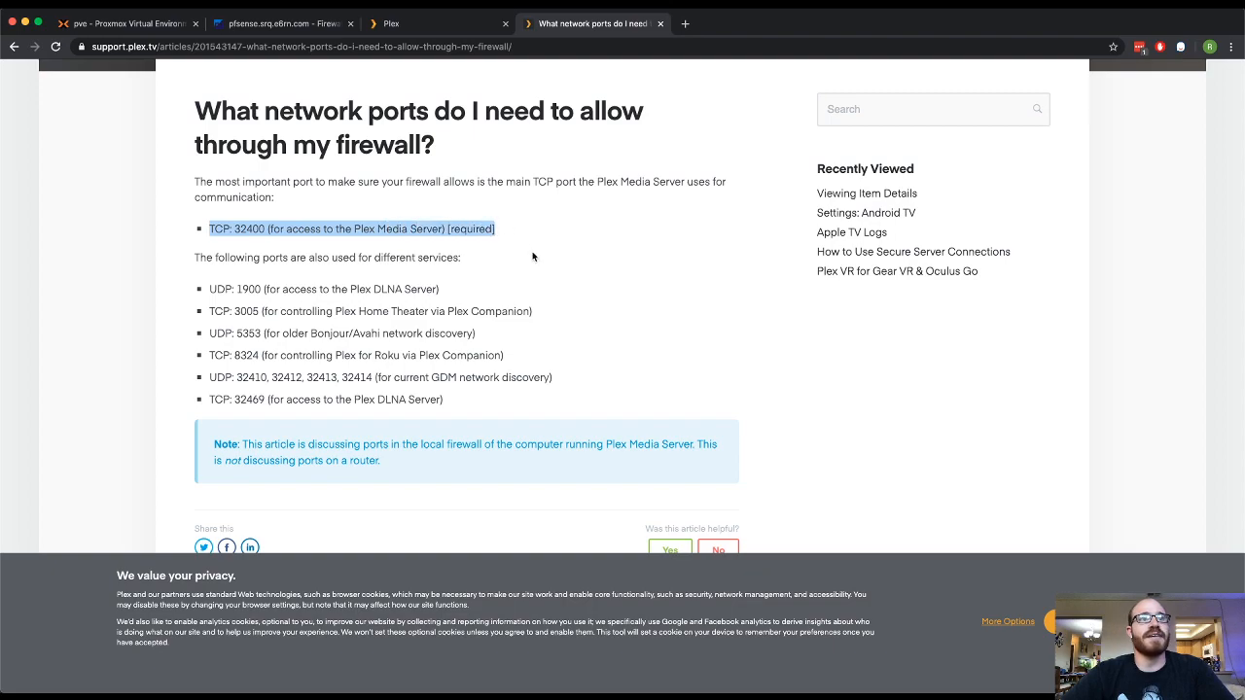
pyautogui.moveTo(307, 309)
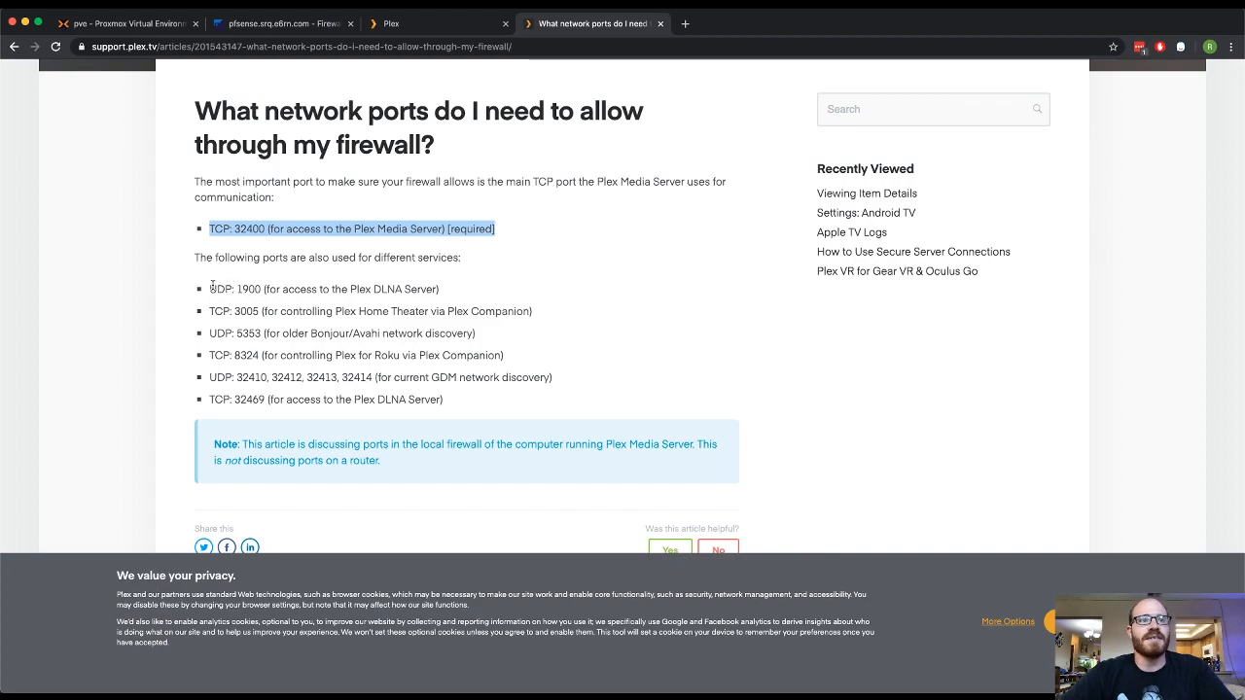
pyautogui.moveTo(210, 288); pyautogui.dragTo(473, 401)
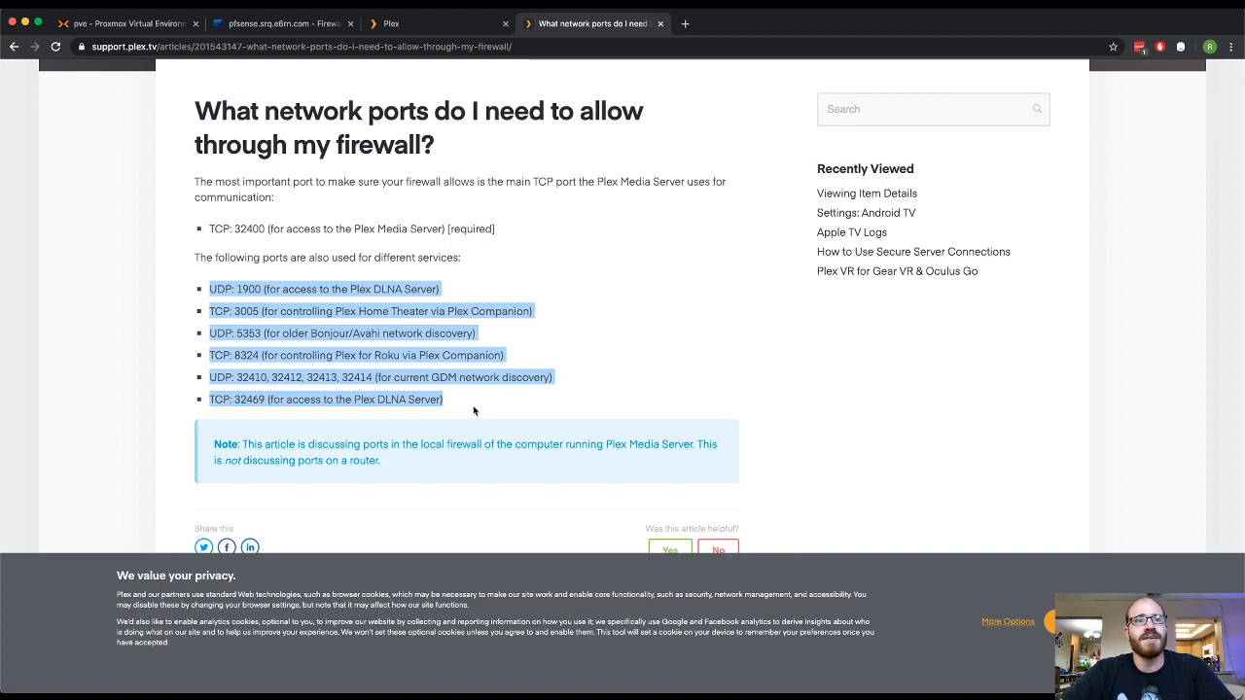
pyautogui.moveTo(447, 60)
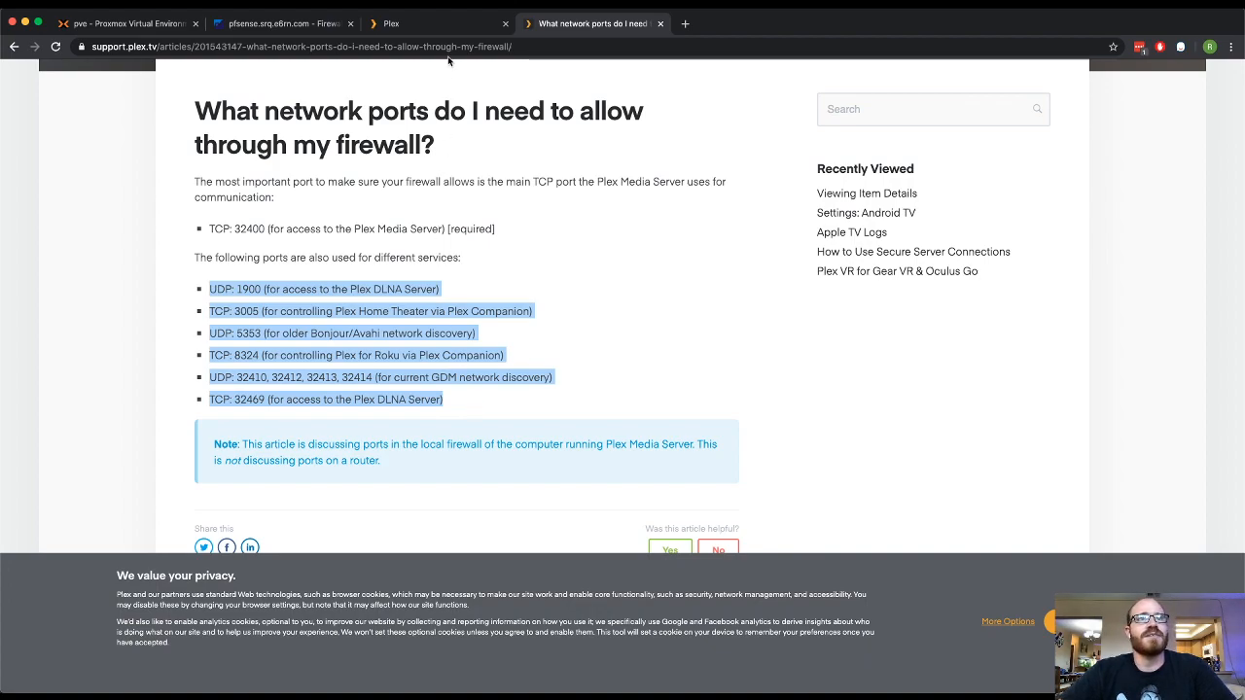
# - Set the rule to TCP with destination and redirect ports 32400
pyautogui.click(282, 23)
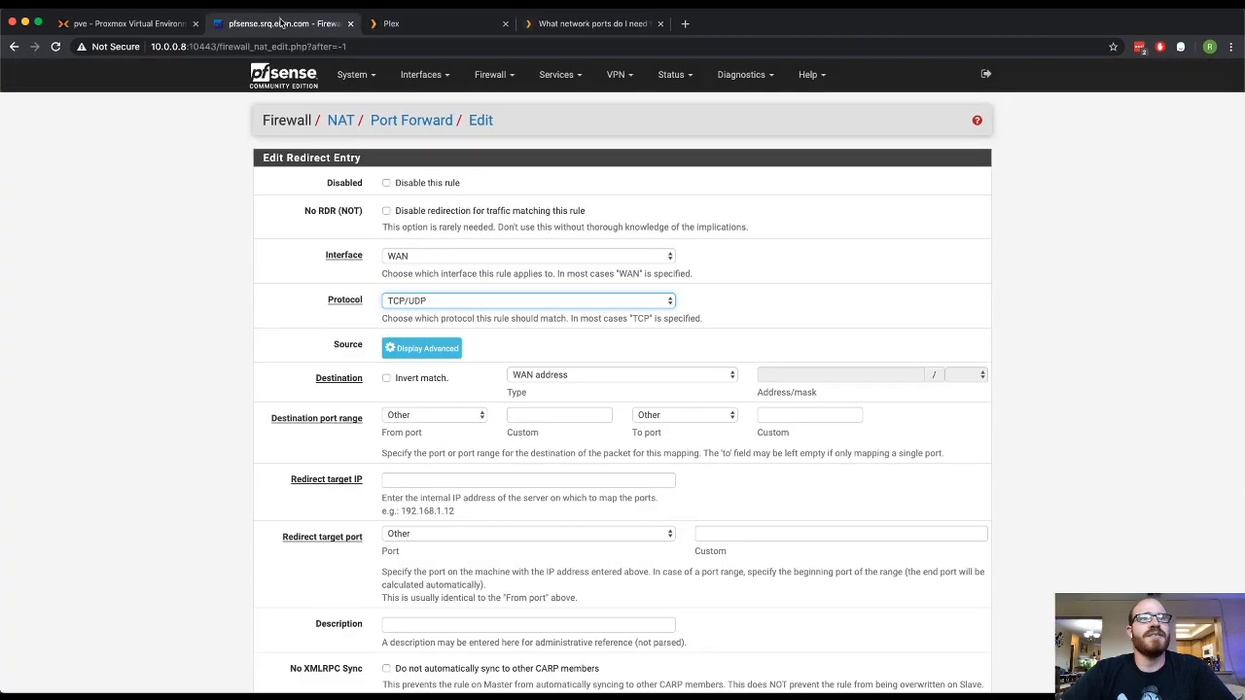
pyautogui.click(530, 300)
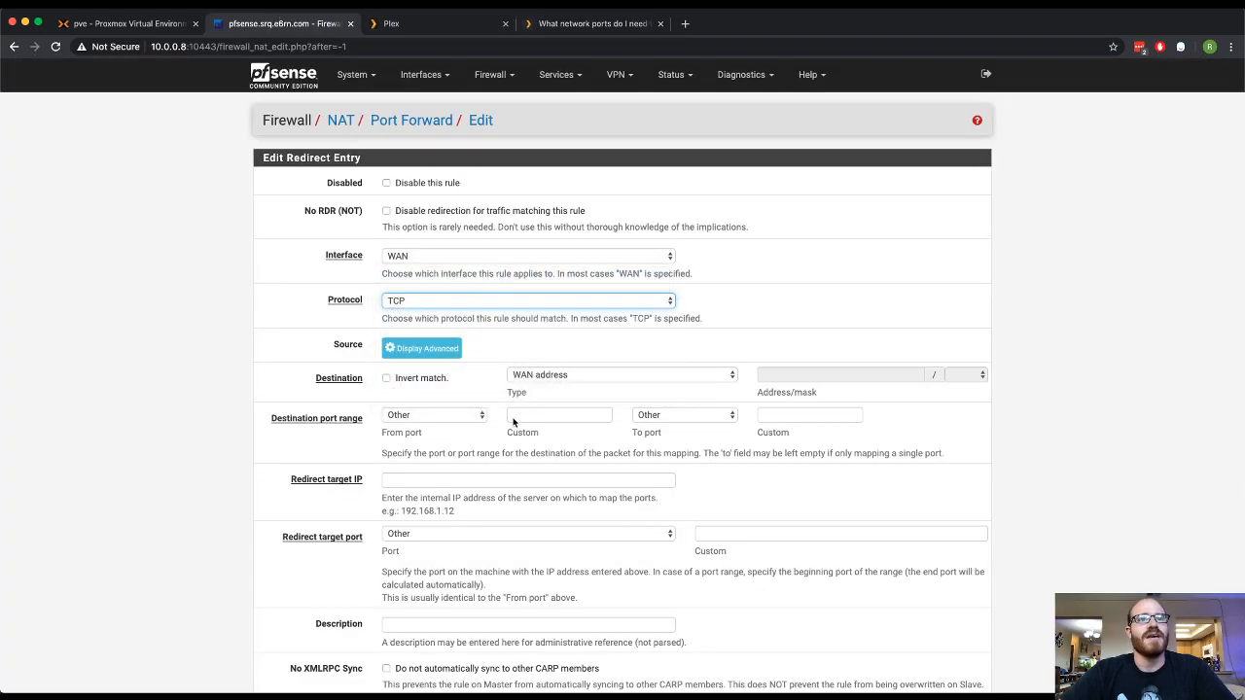
pyautogui.write('32400')
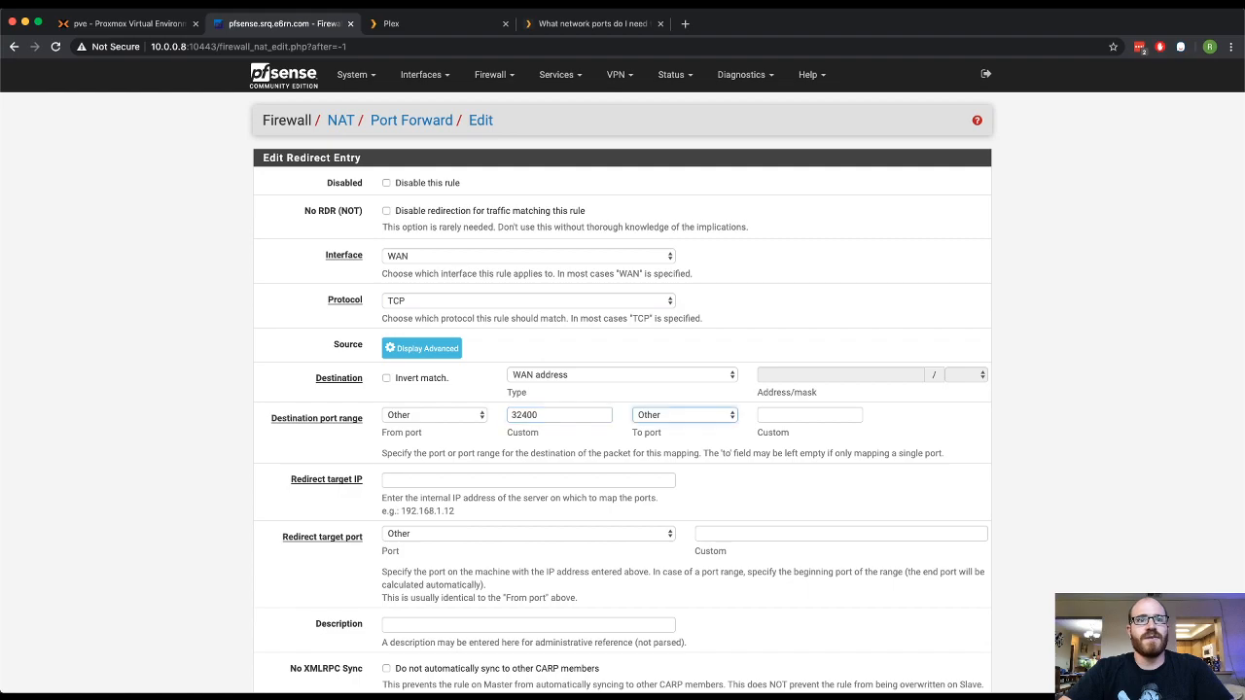
pyautogui.write('32400')
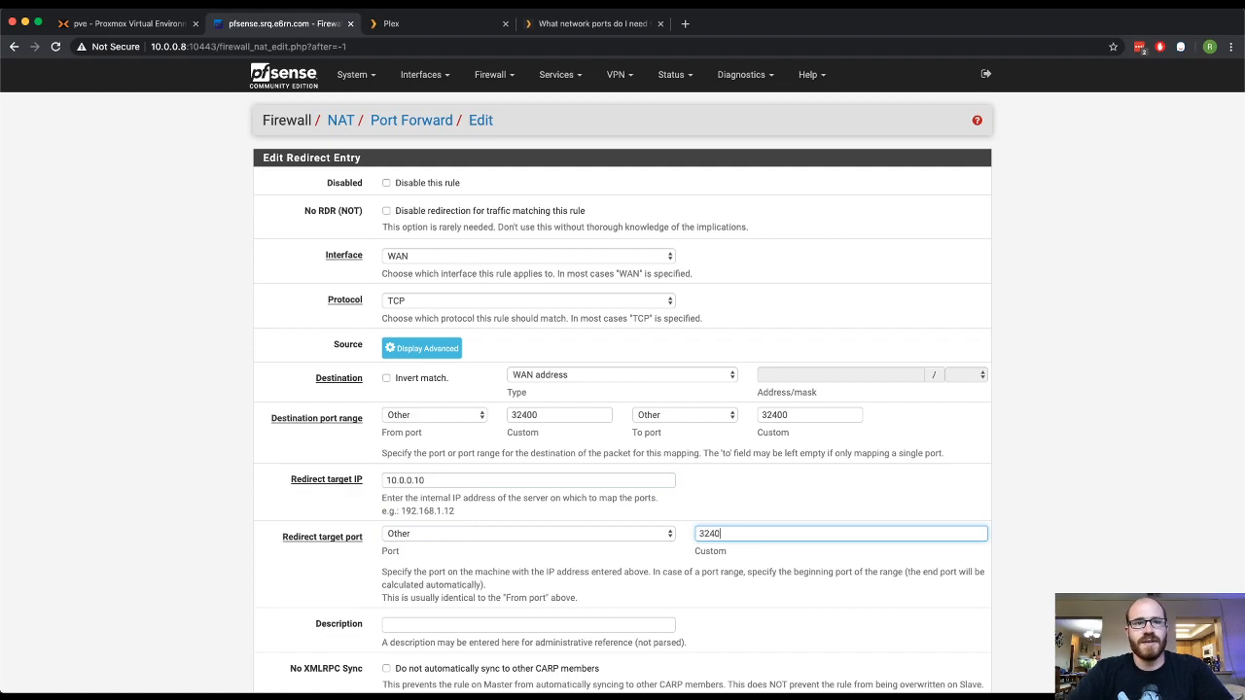
# - Describe the rule as 'PLEX NAT LET ME THROUGH', save it and return to the dashboard
pyautogui.click(529, 625)
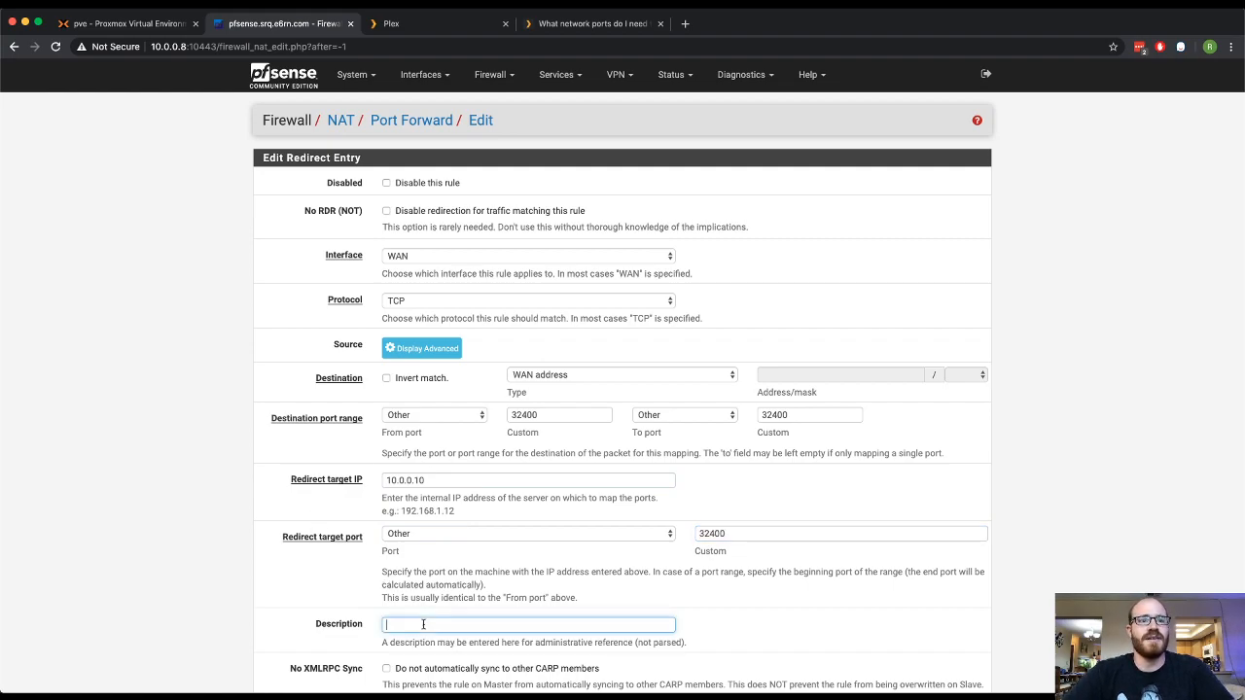
pyautogui.write('PLEX NAT')
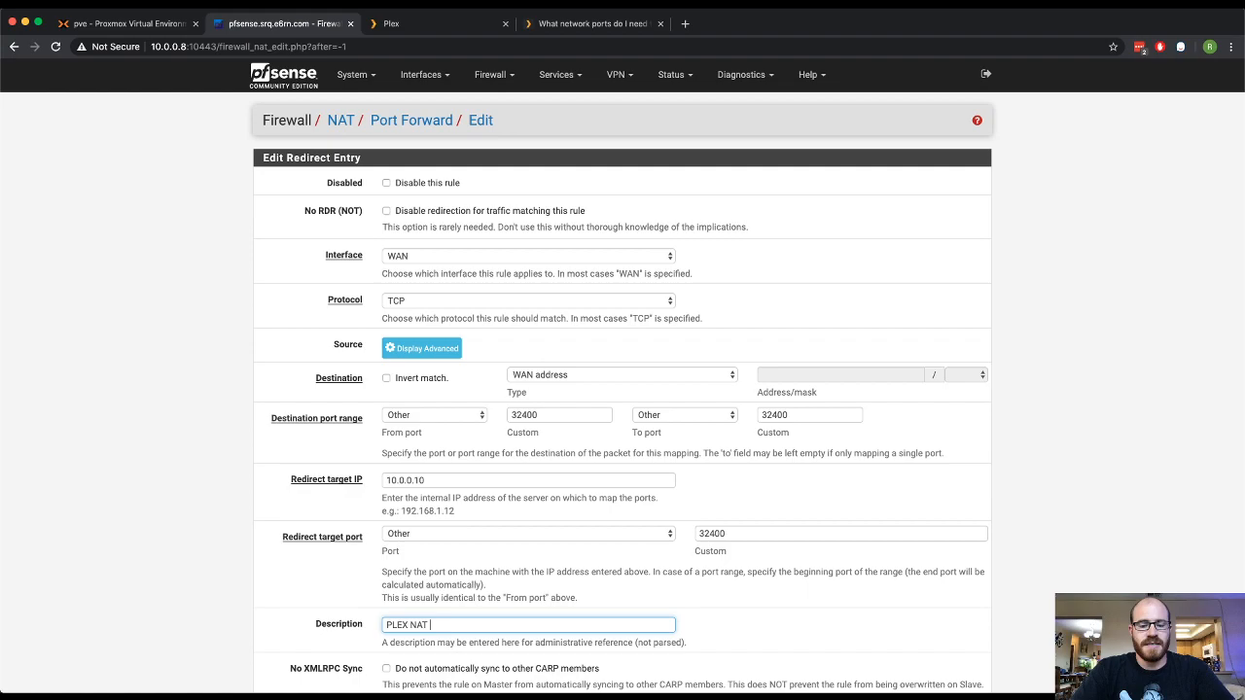
pyautogui.write('LET ME THROUGH')
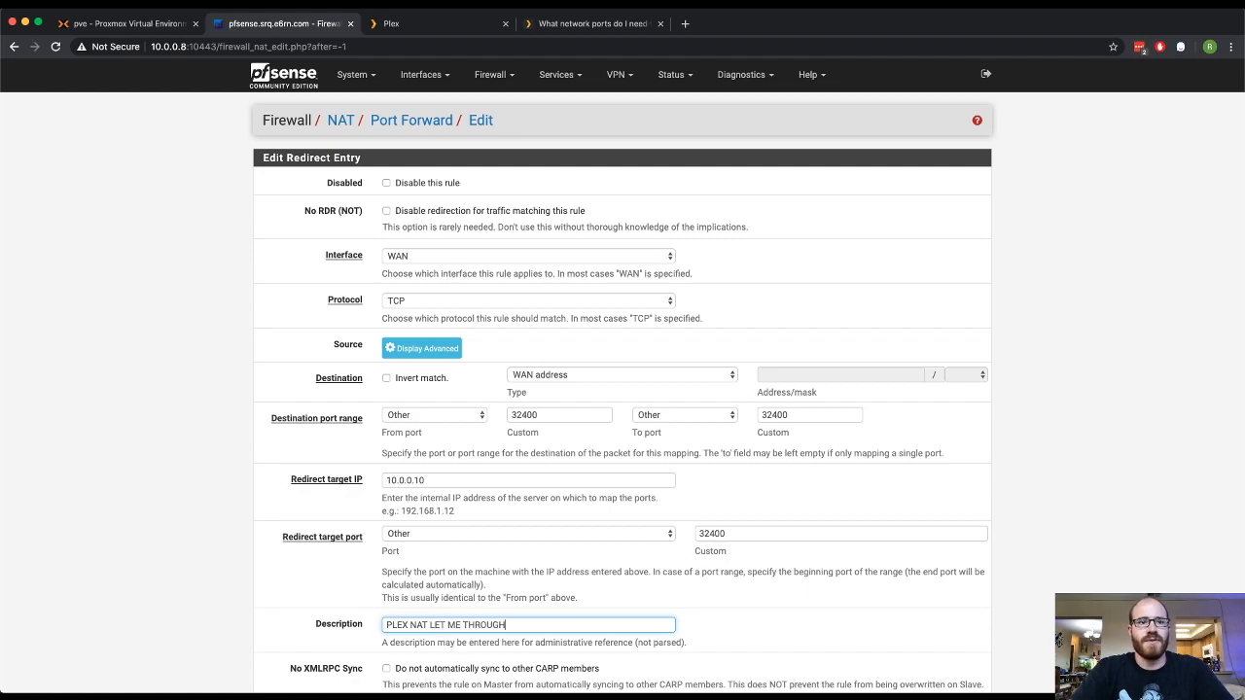
pyautogui.scroll(-3)
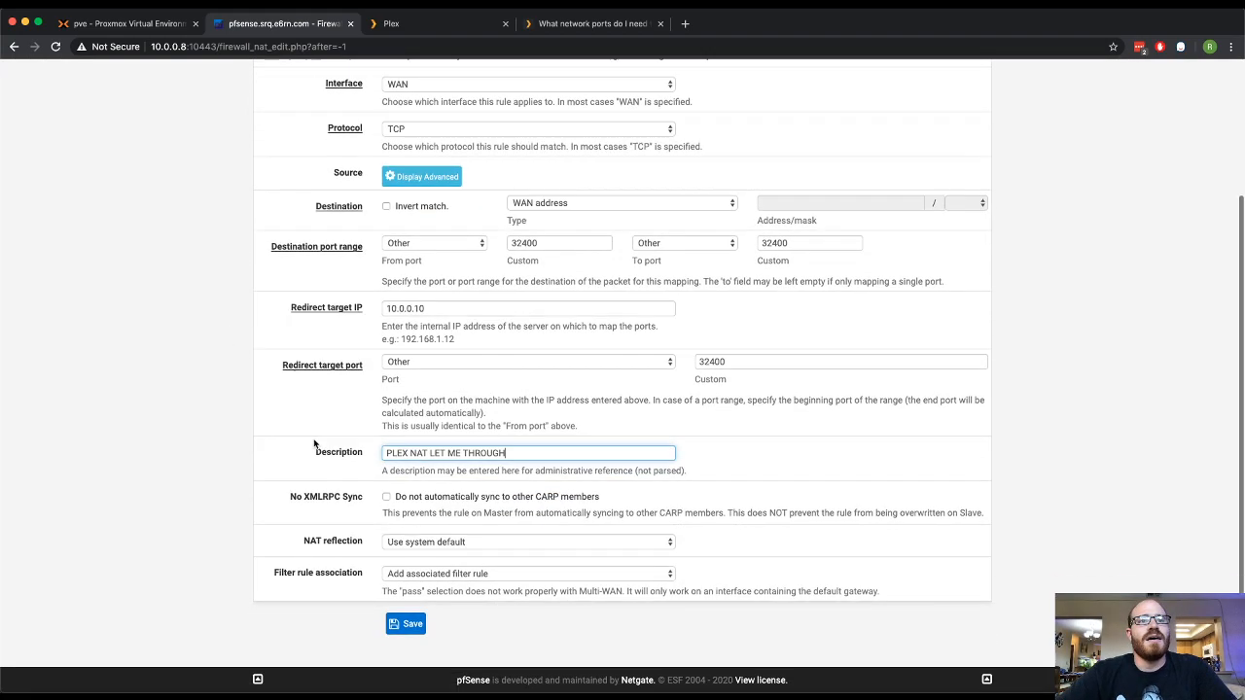
pyautogui.scroll(3)
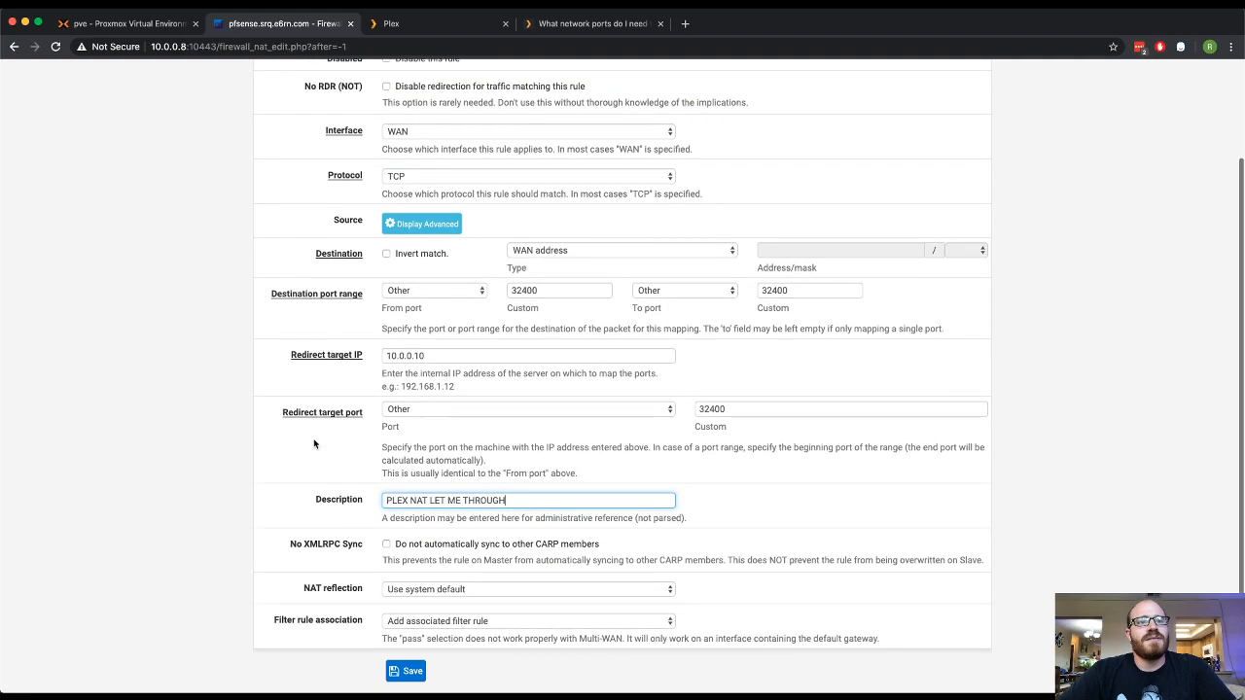
pyautogui.scroll(3)
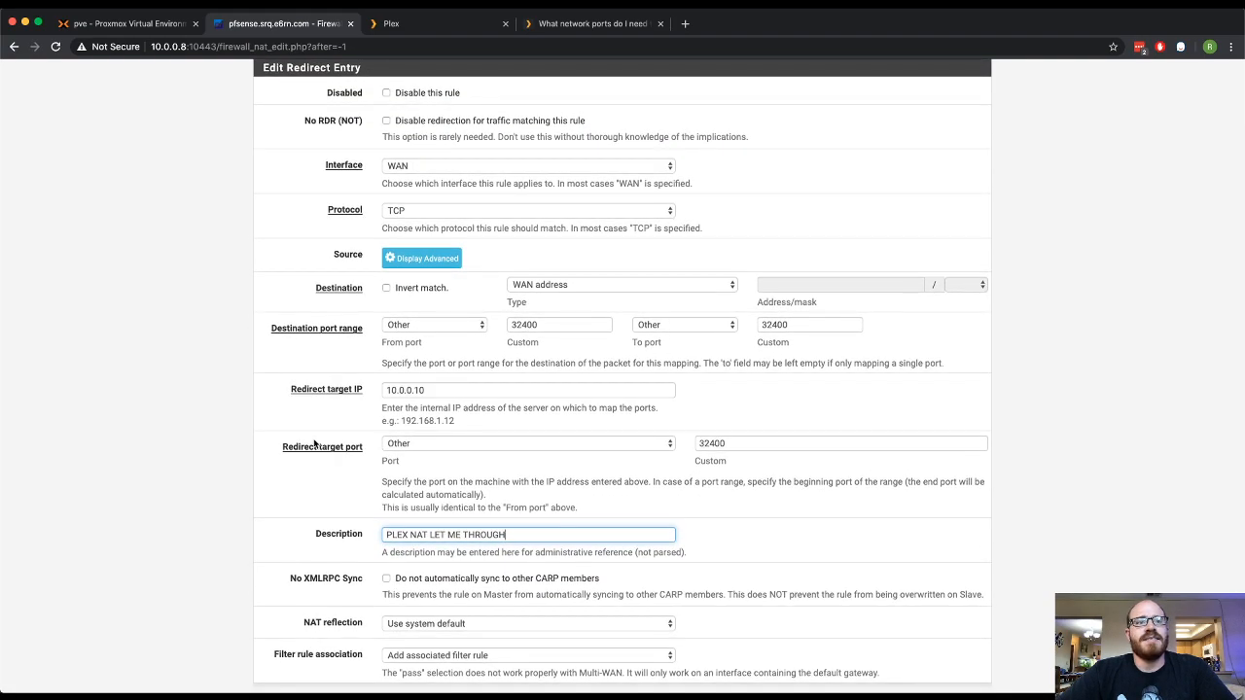
pyautogui.scroll(-3)
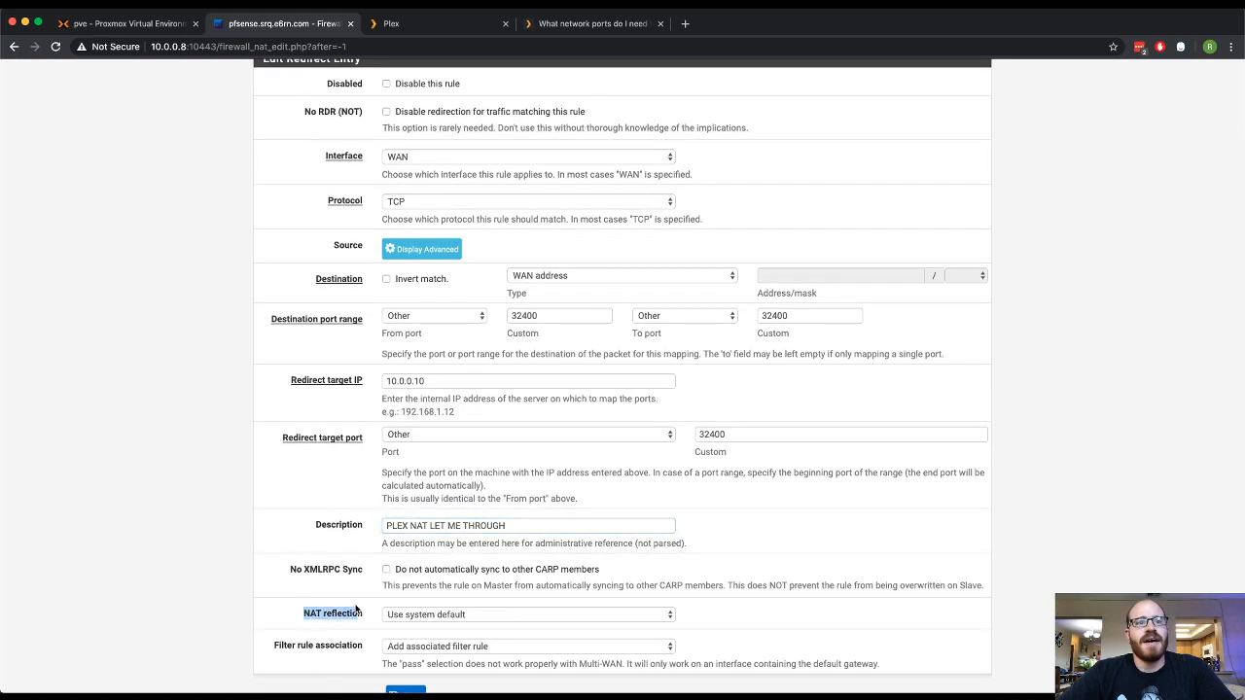
pyautogui.moveTo(367, 614)
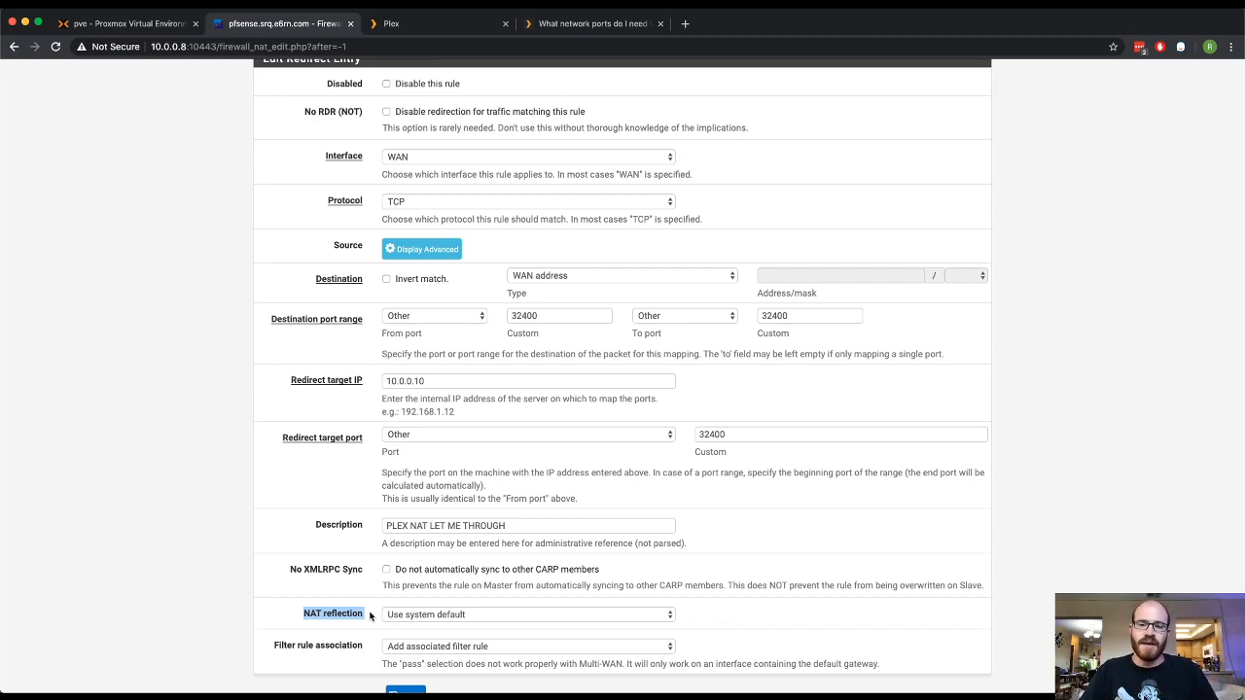
pyautogui.moveTo(284, 238)
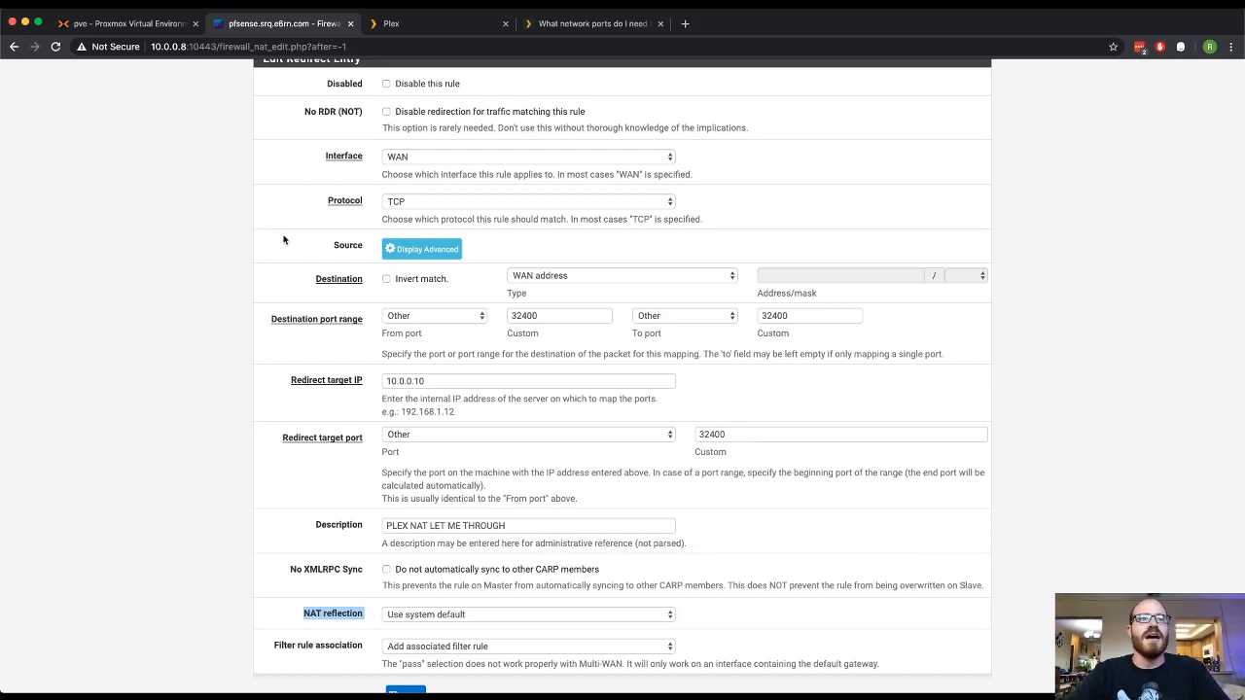
pyautogui.scroll(-3)
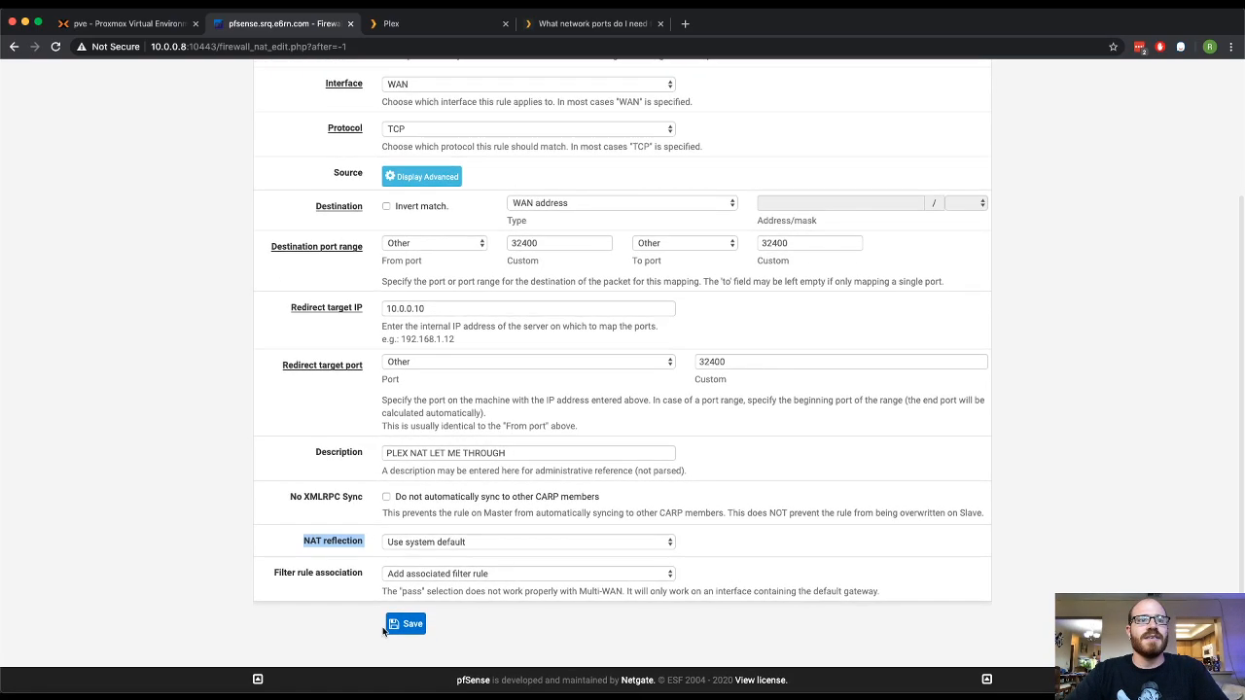
pyautogui.click(405, 623)
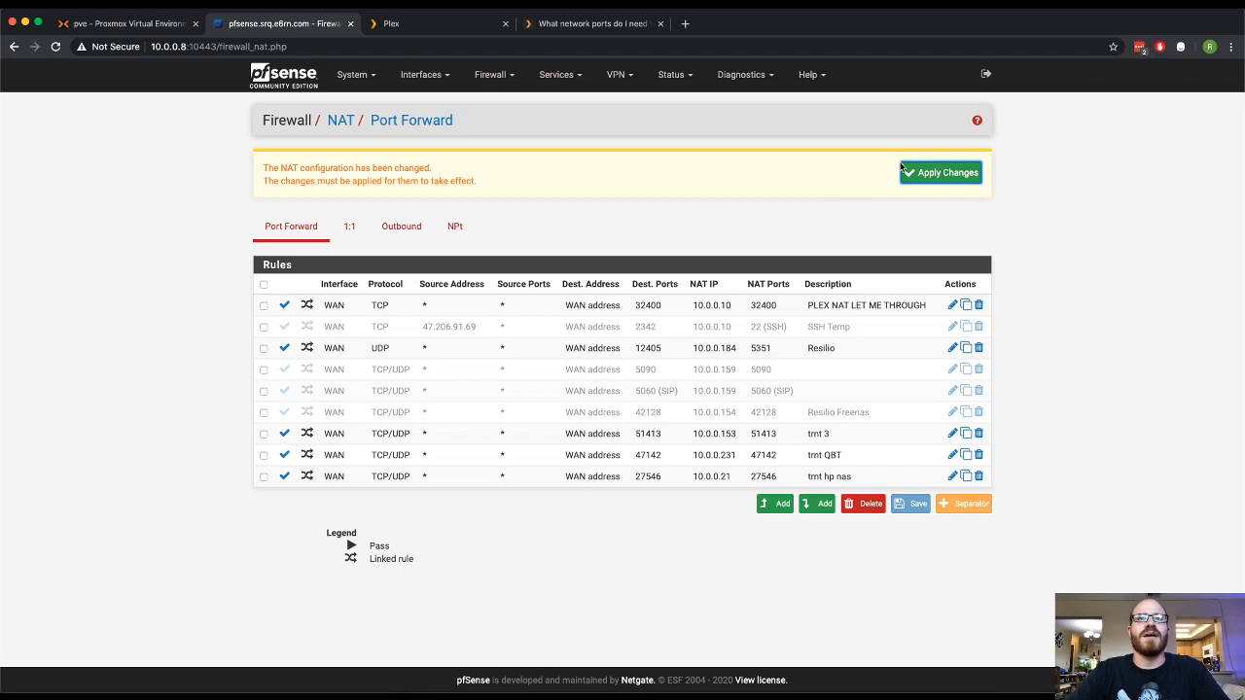
pyautogui.click(940, 171)
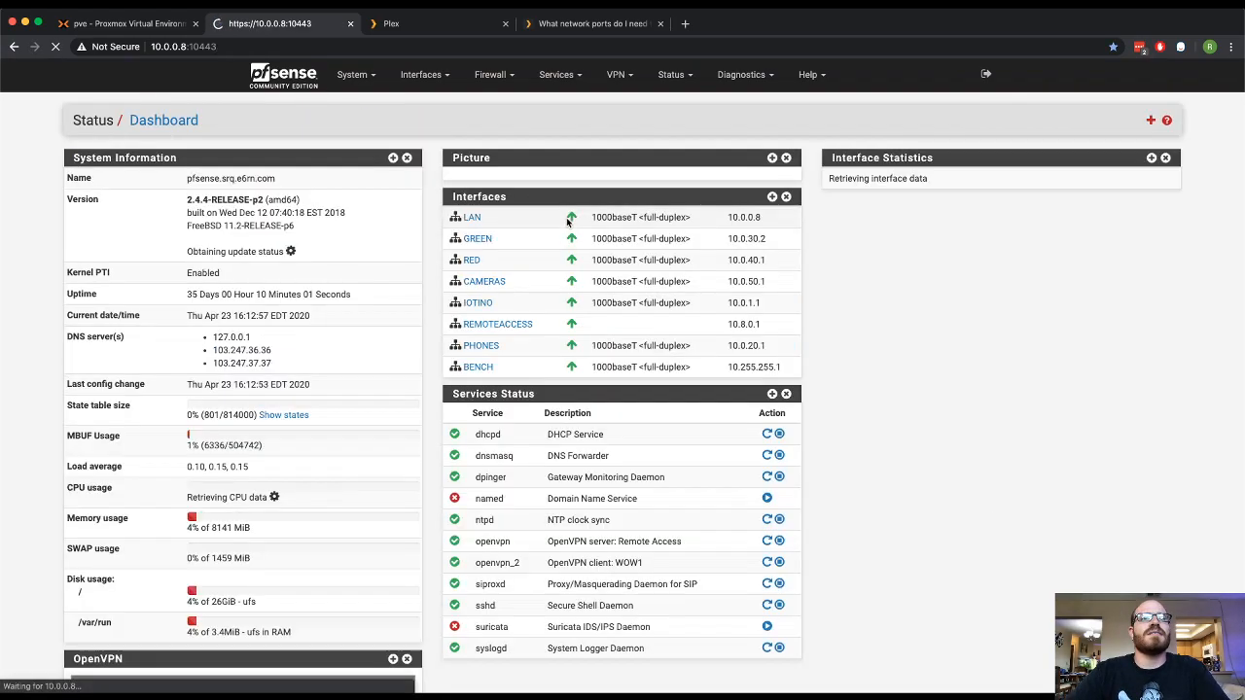
# - View the WAN firewall rules and select the PLEX NAT LET ME THROUGH rule's state details
pyautogui.click(494, 73)
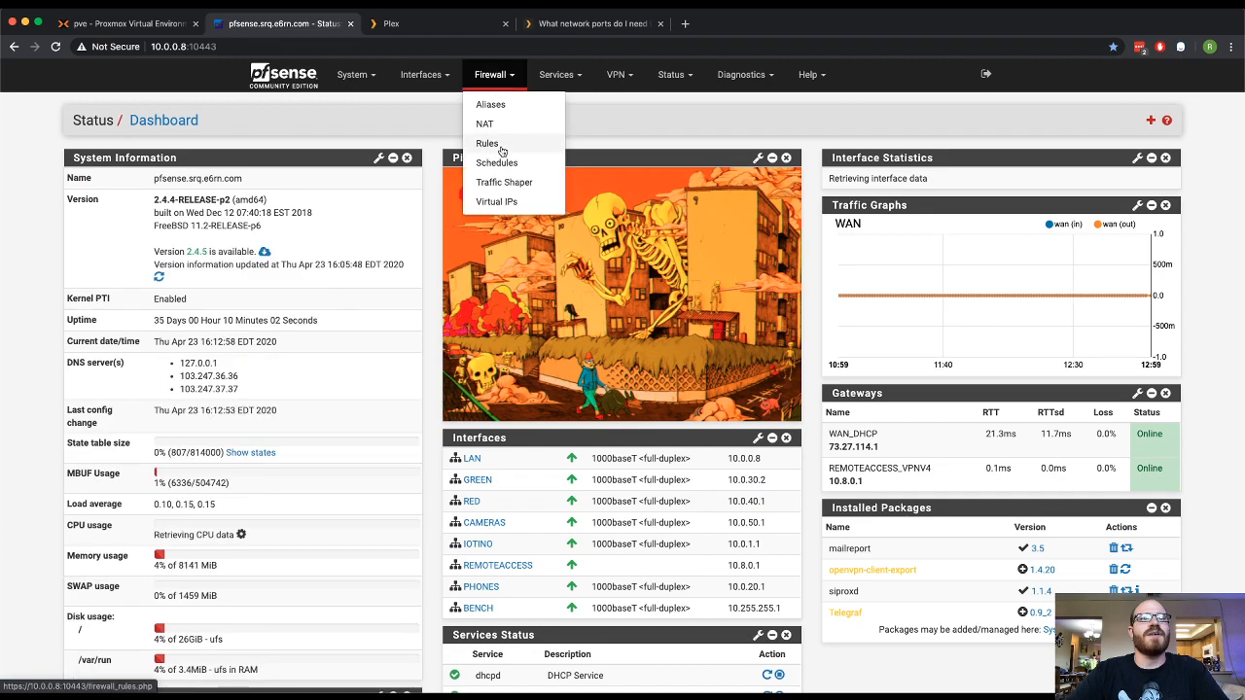
pyautogui.click(486, 144)
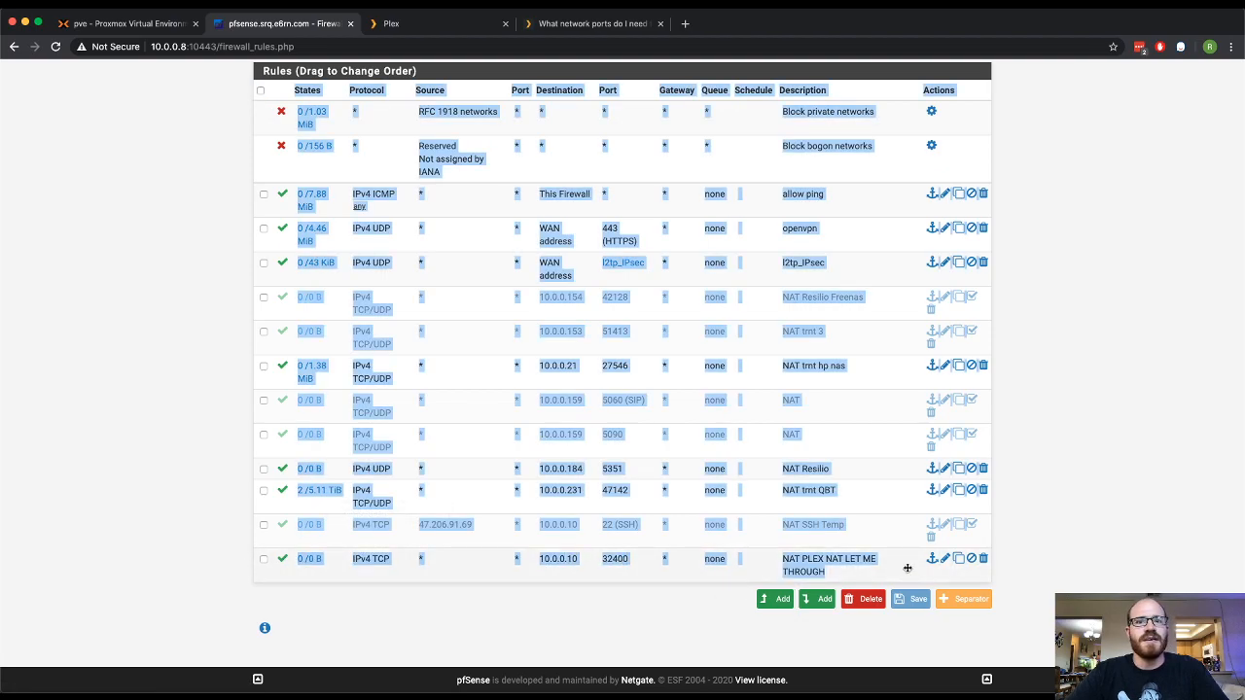
pyautogui.click(265, 559)
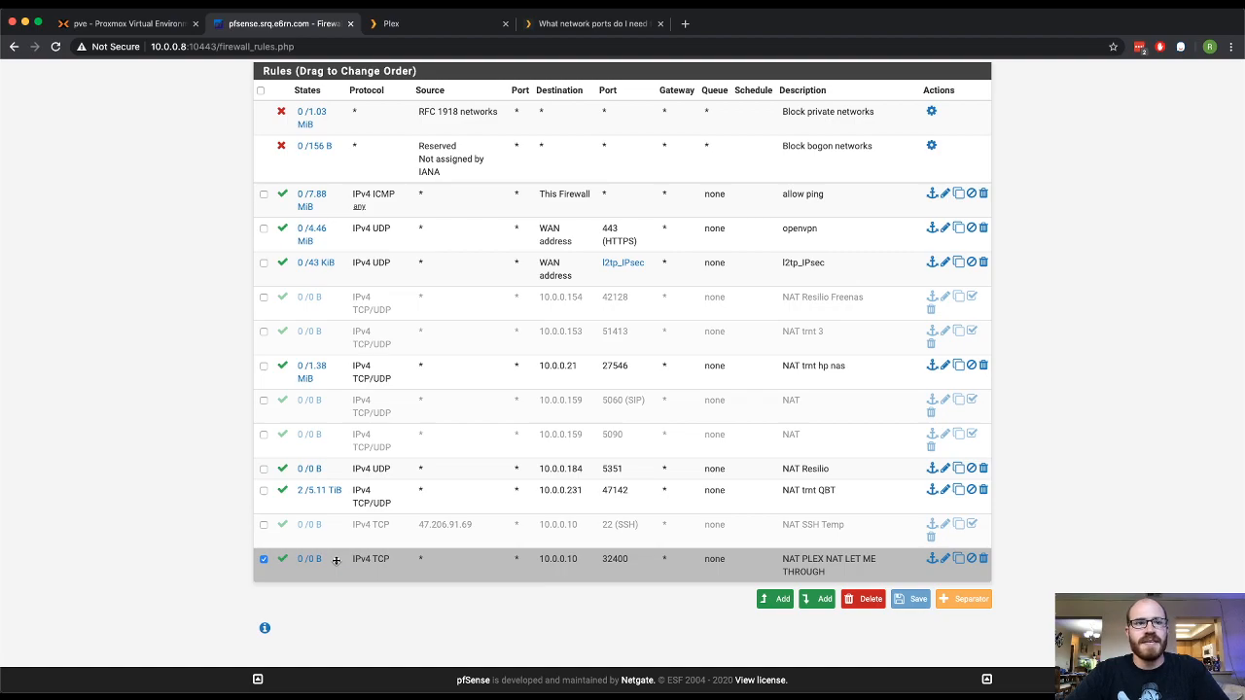
pyautogui.moveTo(309, 559)
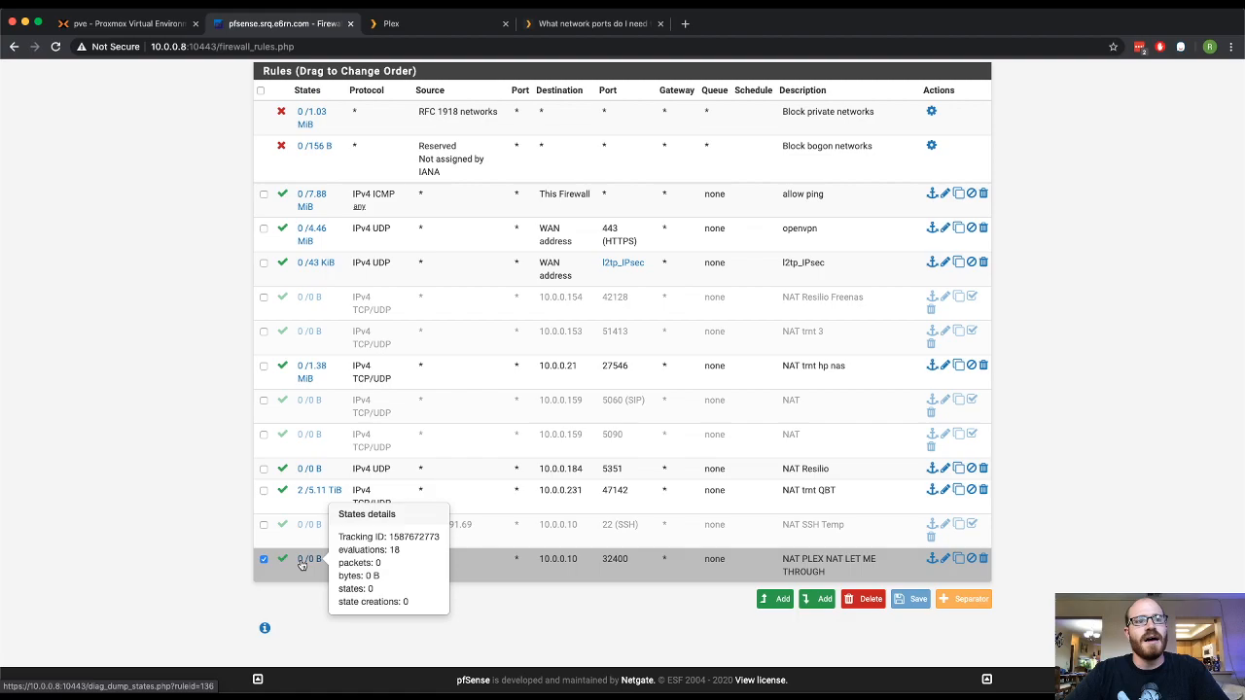
pyautogui.click(389, 24)
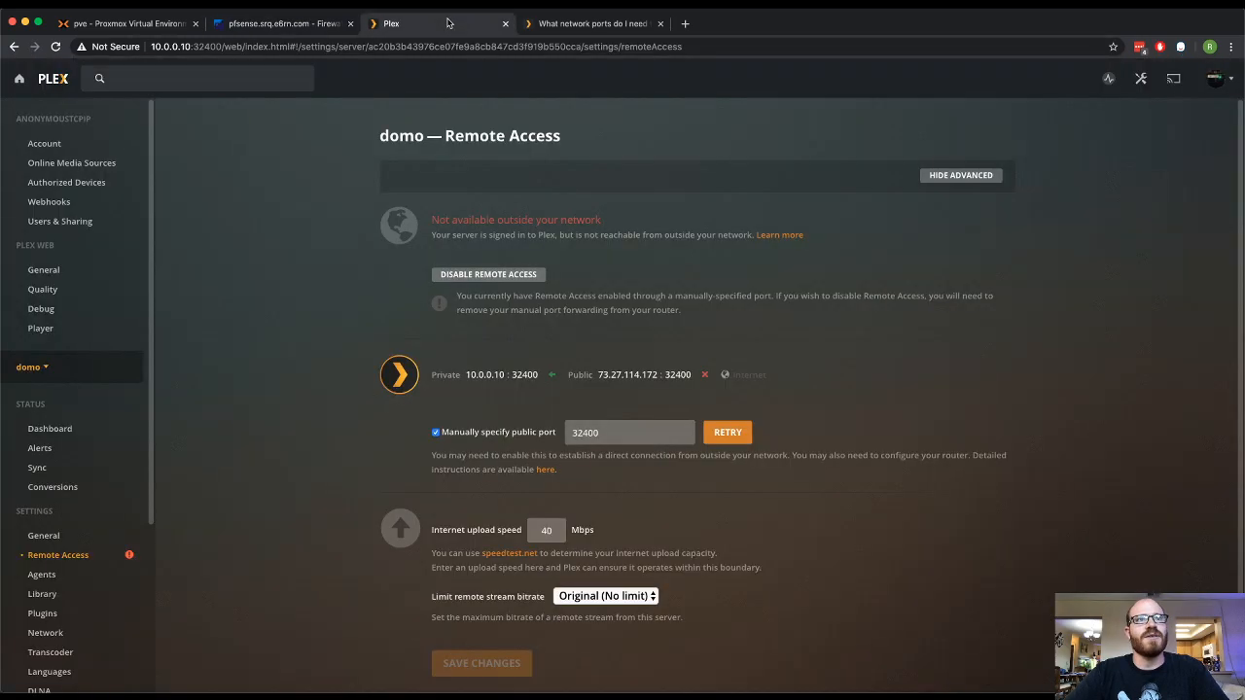
# - Retry the Plex remote access connection on public port 32400
pyautogui.click(728, 432)
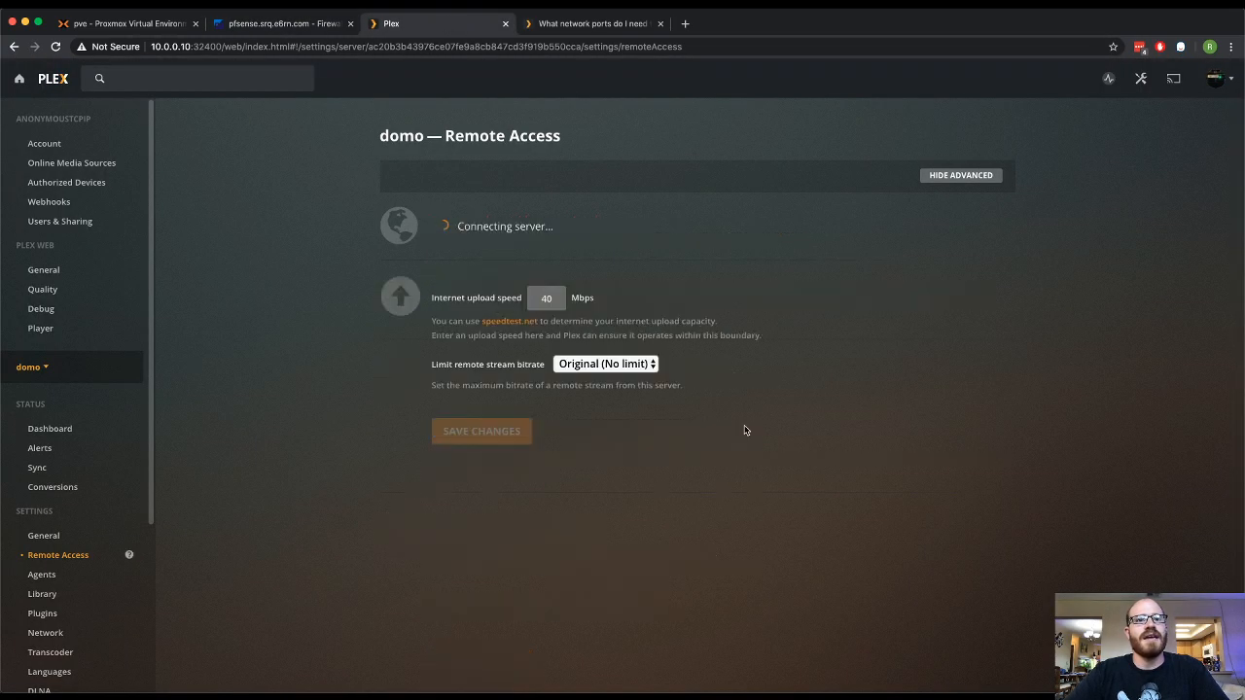
pyautogui.moveTo(290, 323)
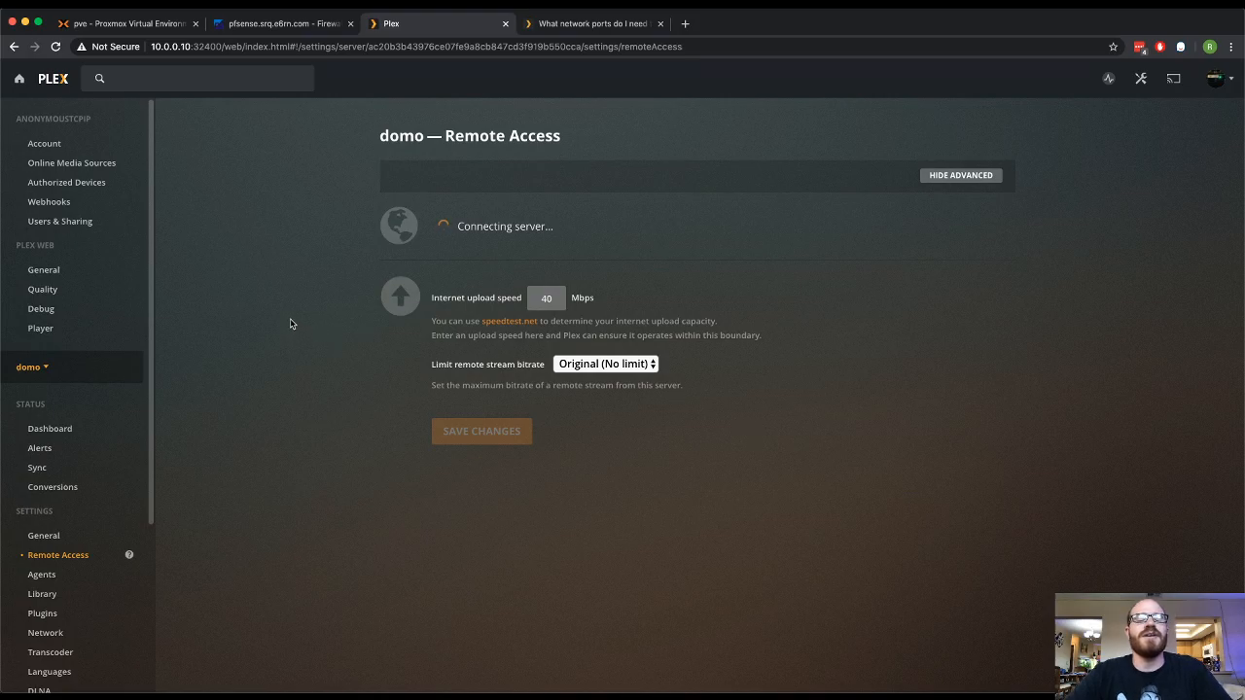
pyautogui.moveTo(385, 268)
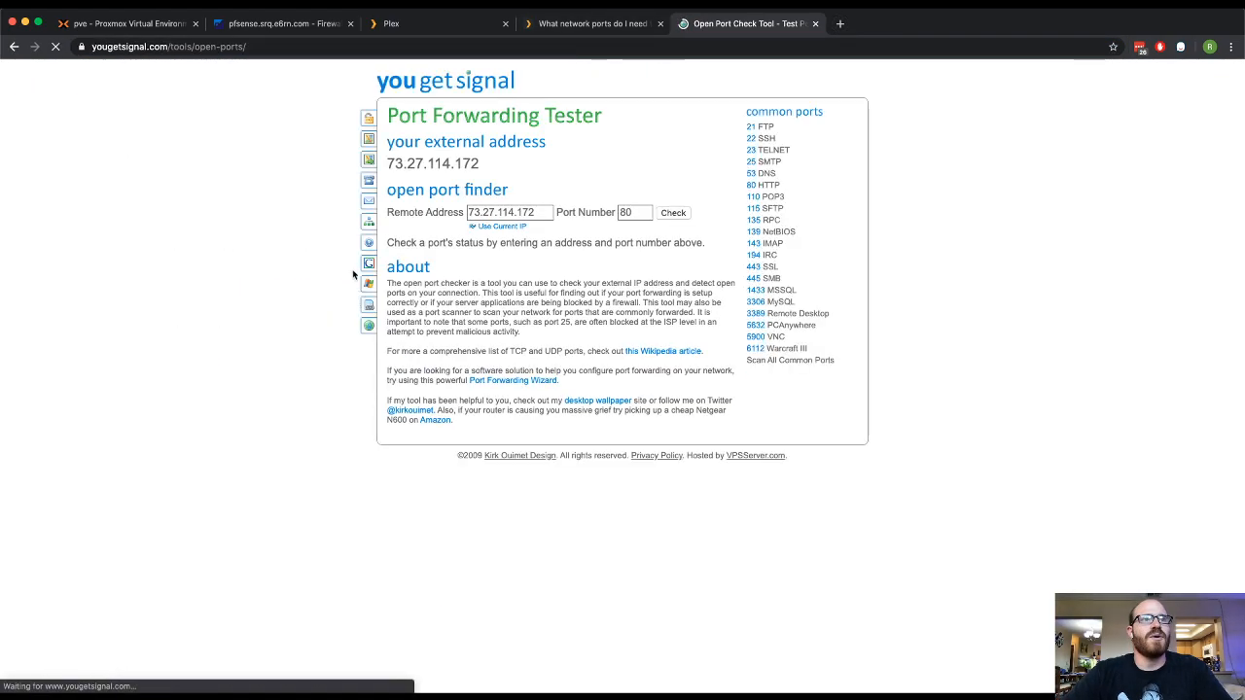
# - Test port 32400 on 73.27.114.172 in the Port Forwarding Tester
pyautogui.tripleClick(634, 213)
pyautogui.write('32400')
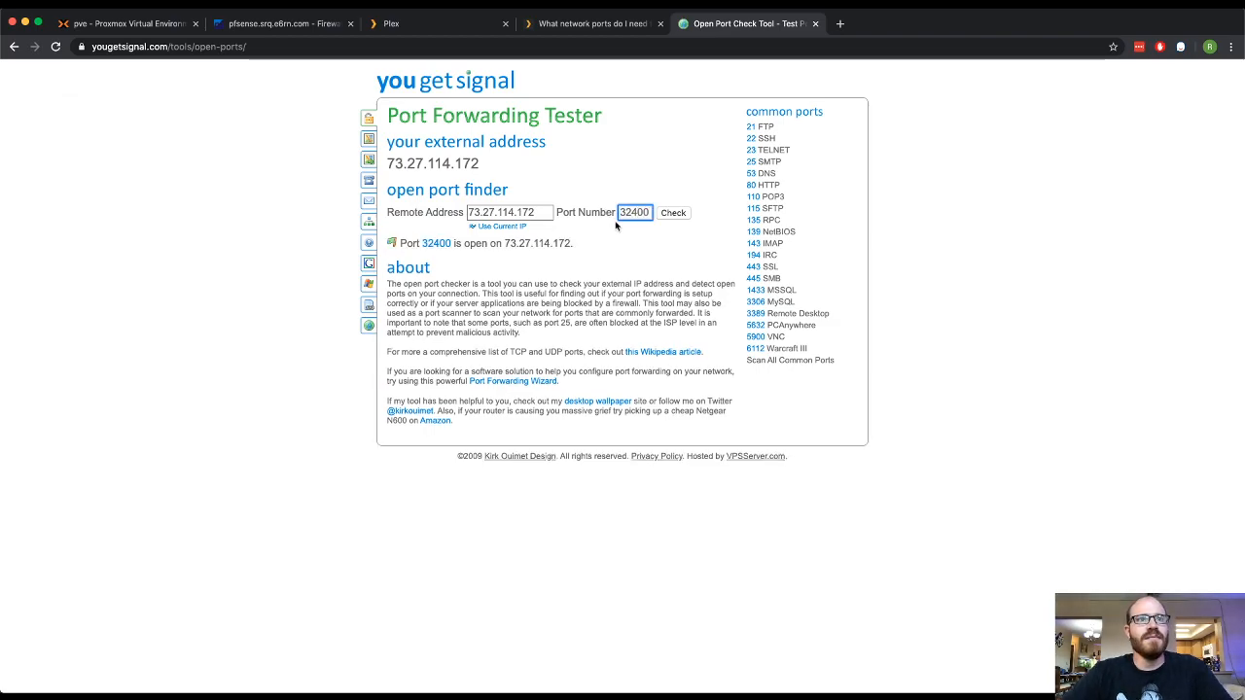
pyautogui.moveTo(452, 234)
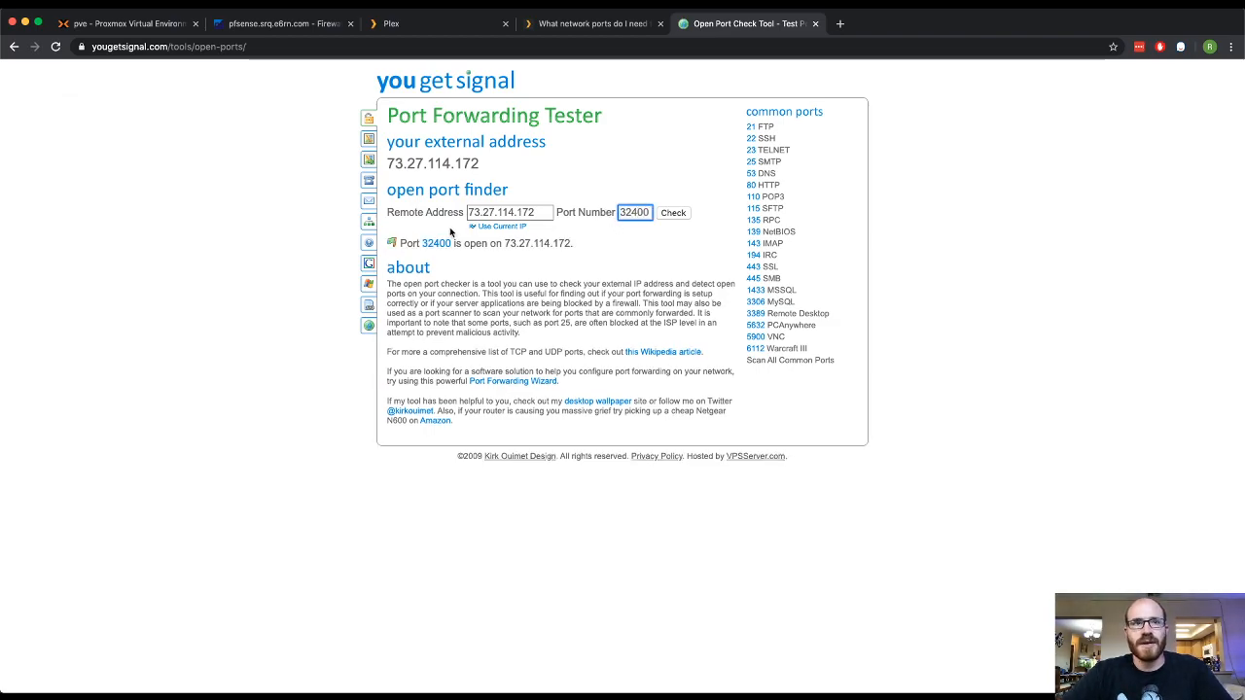
pyautogui.click(593, 23)
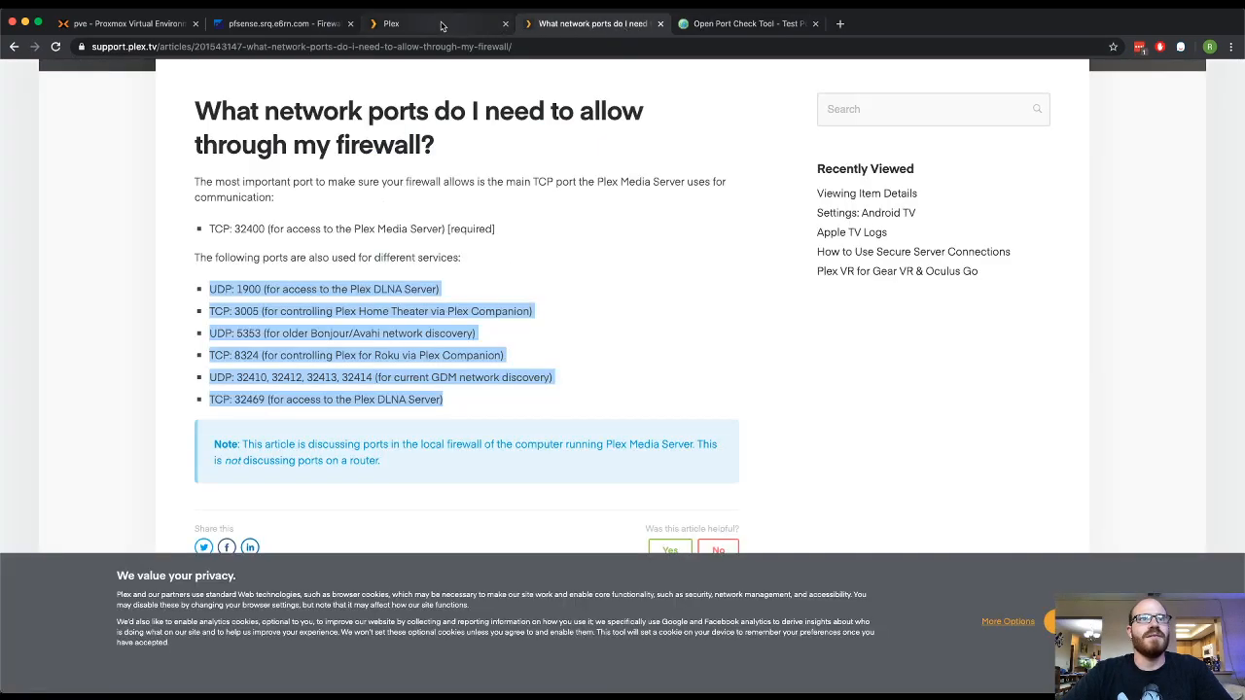
pyautogui.click(389, 24)
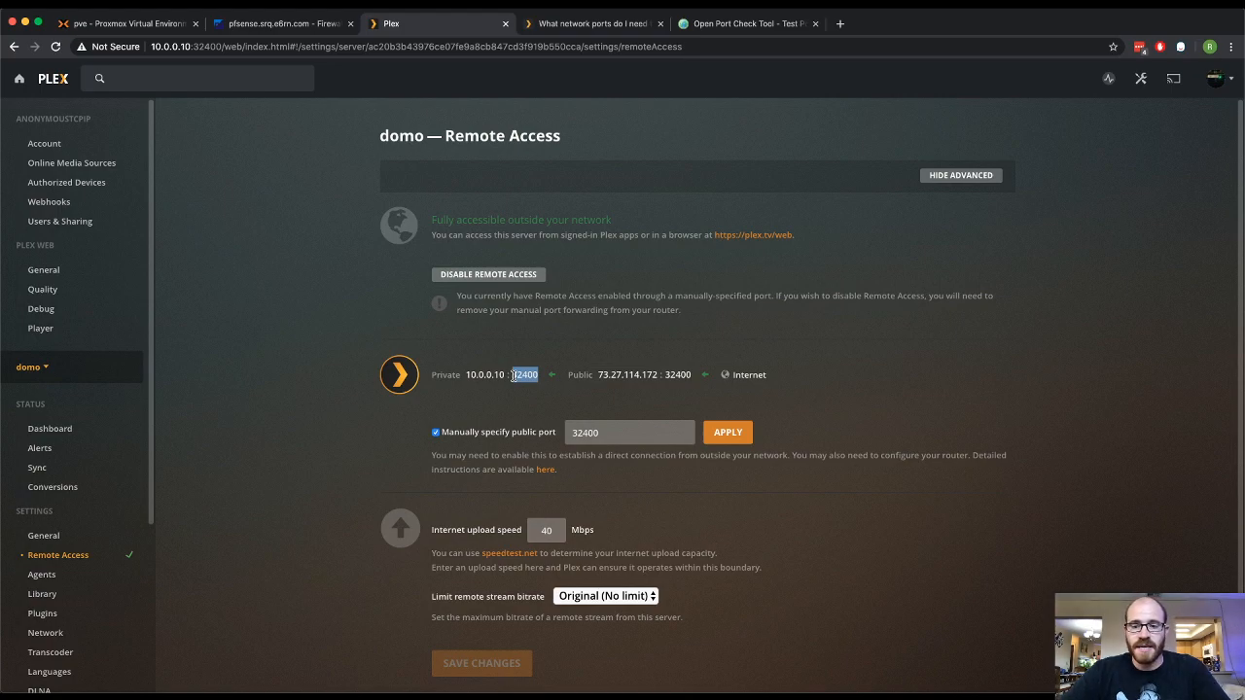
pyautogui.click(283, 24)
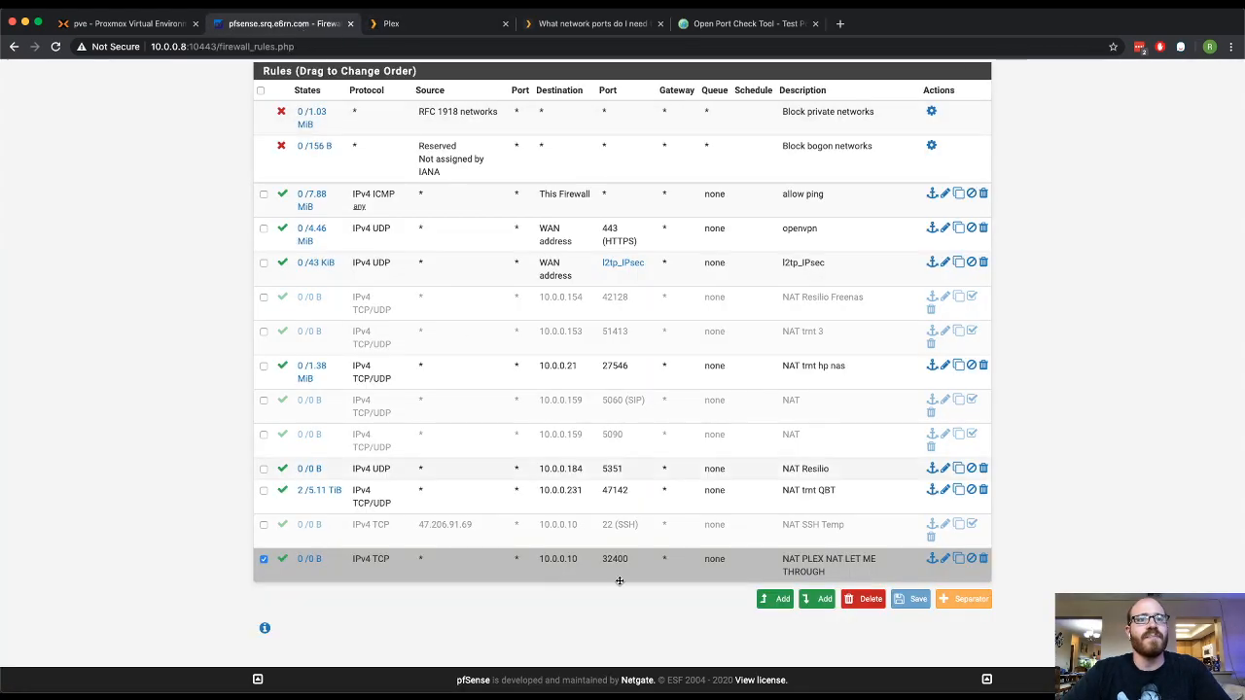
# - Edit the PLEX NAT LET ME THROUGH rule and verify its redirect port 32400 matches Plex
pyautogui.scroll(3)
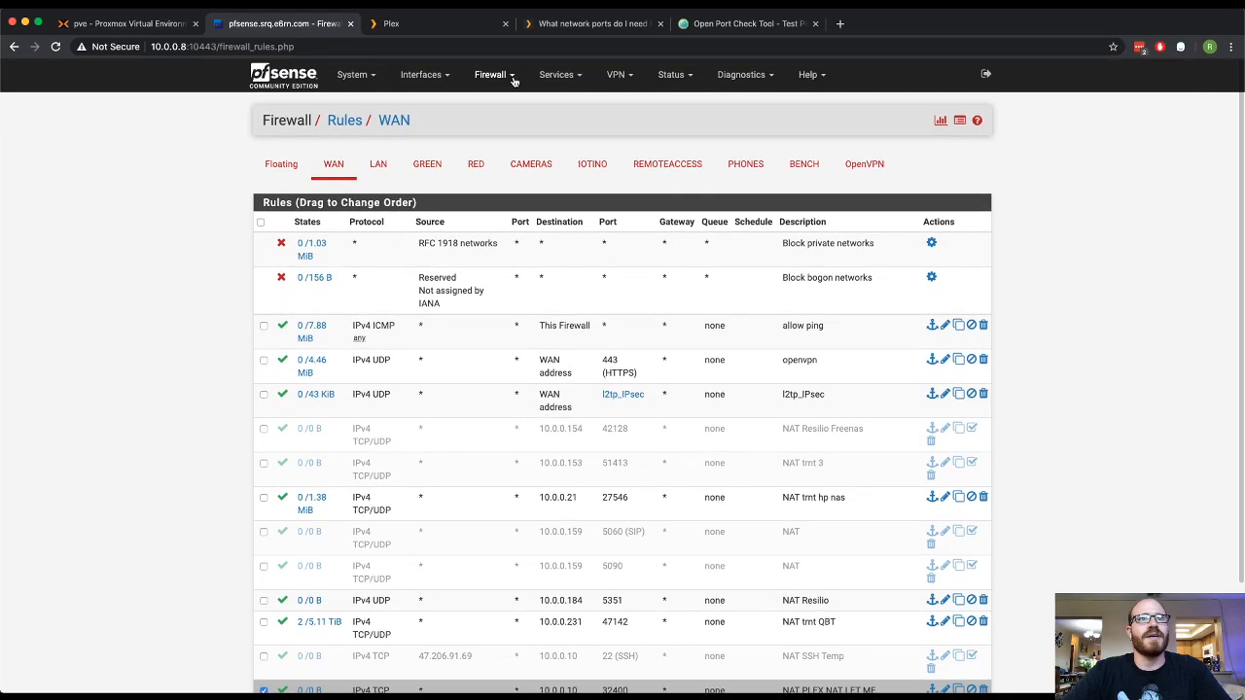
pyautogui.click(494, 74)
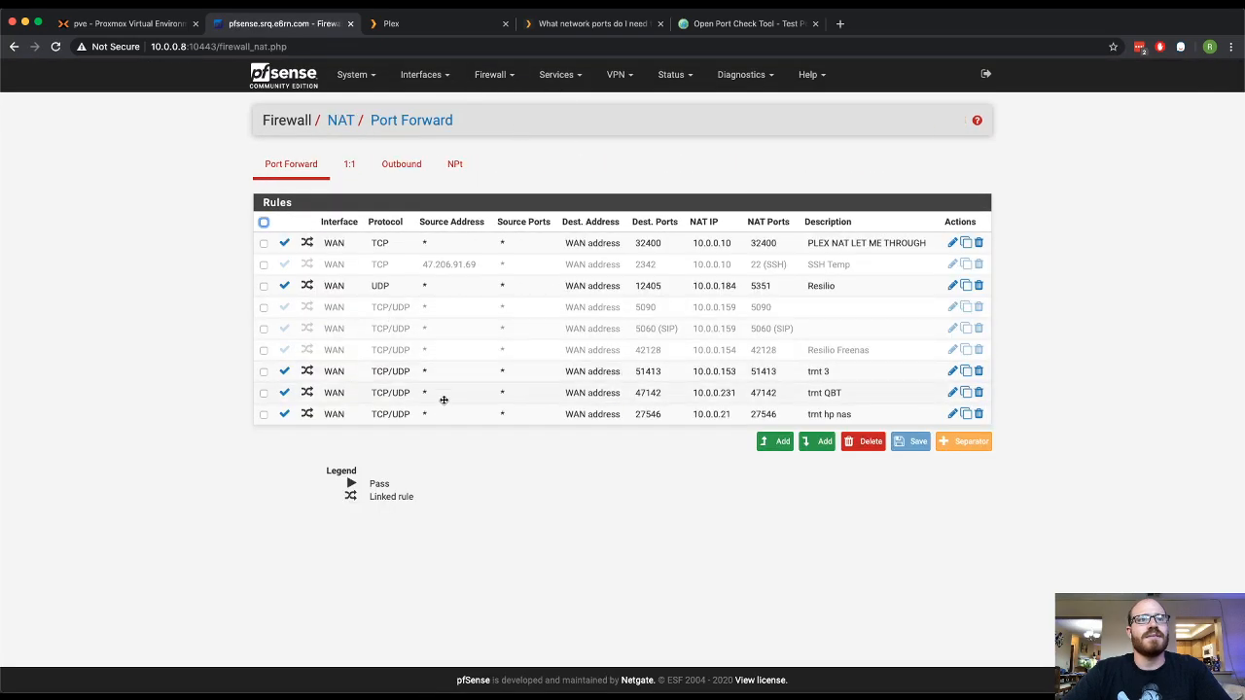
pyautogui.click(951, 241)
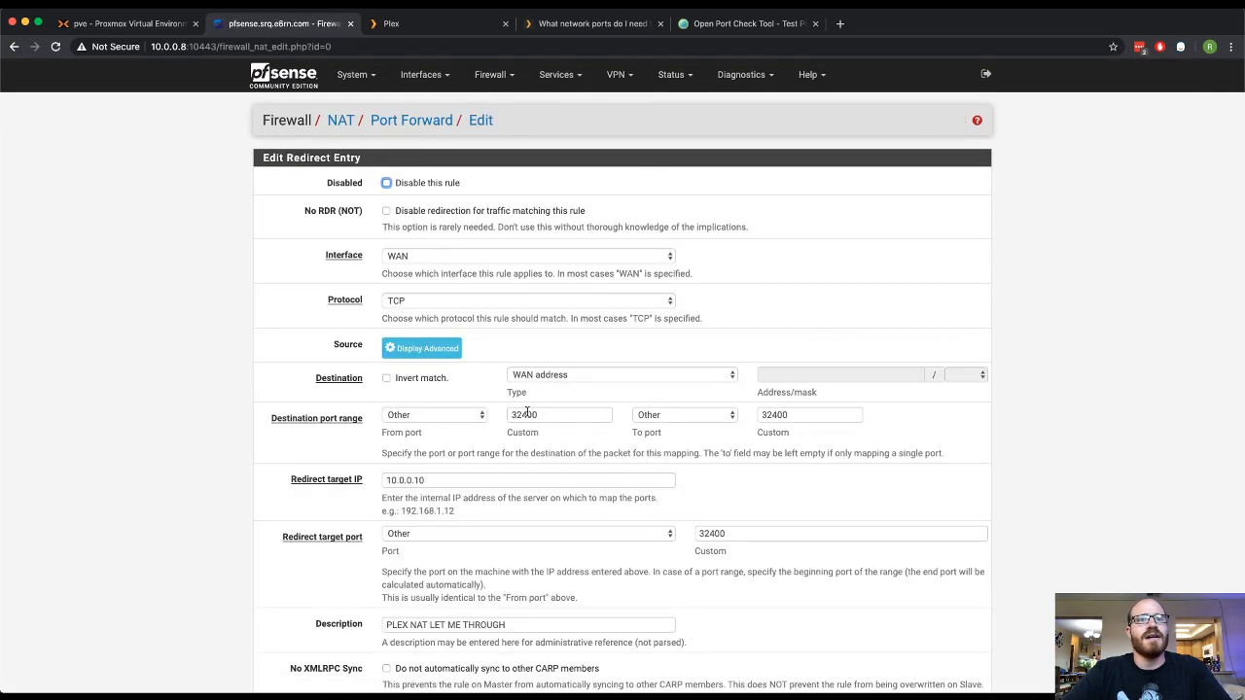
pyautogui.tripleClick(841, 533)
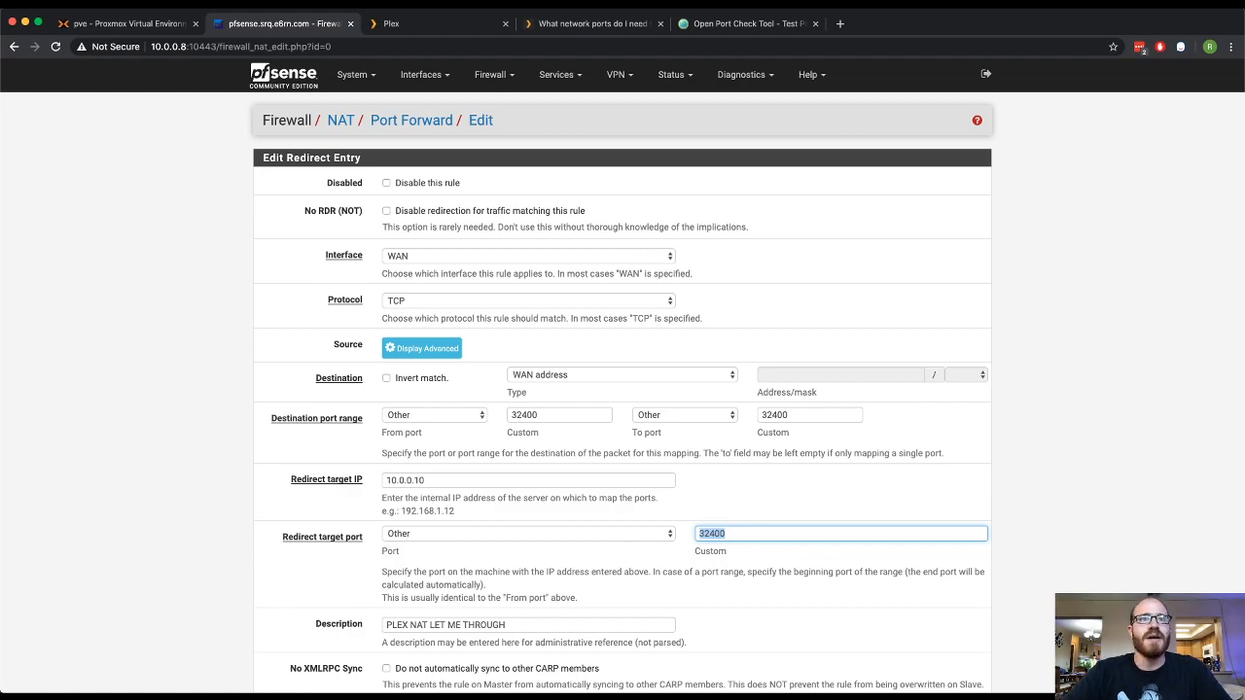
pyautogui.click(387, 24)
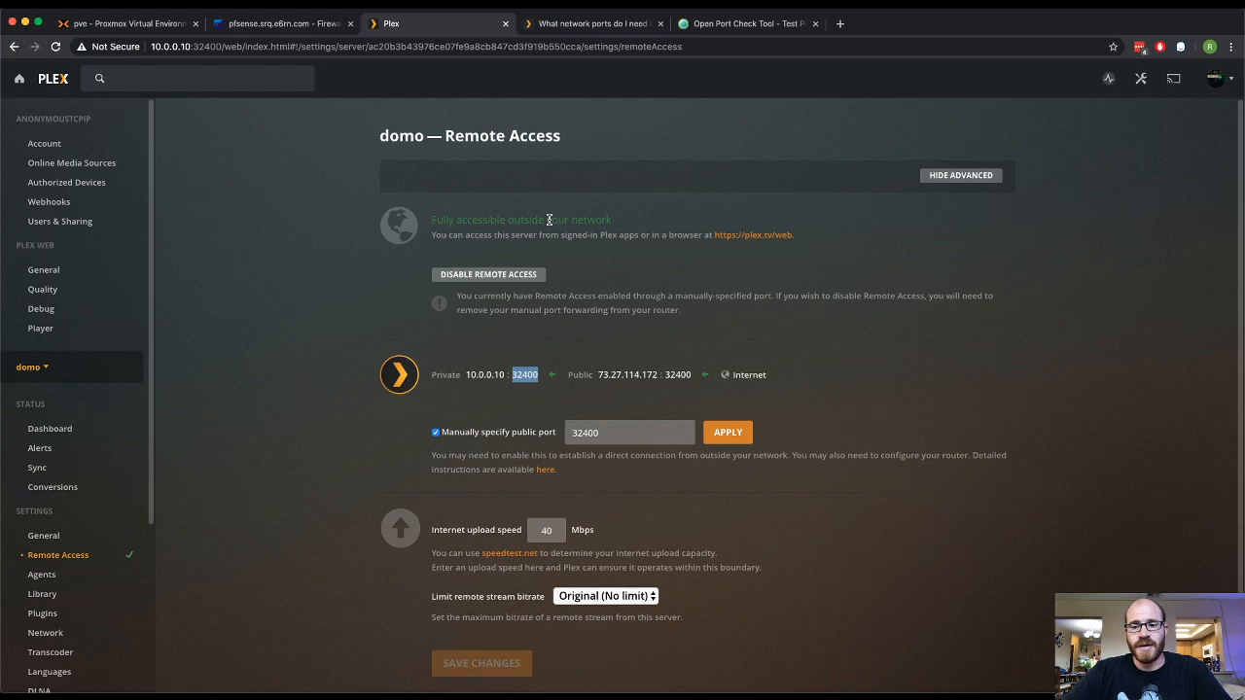
pyautogui.click(282, 24)
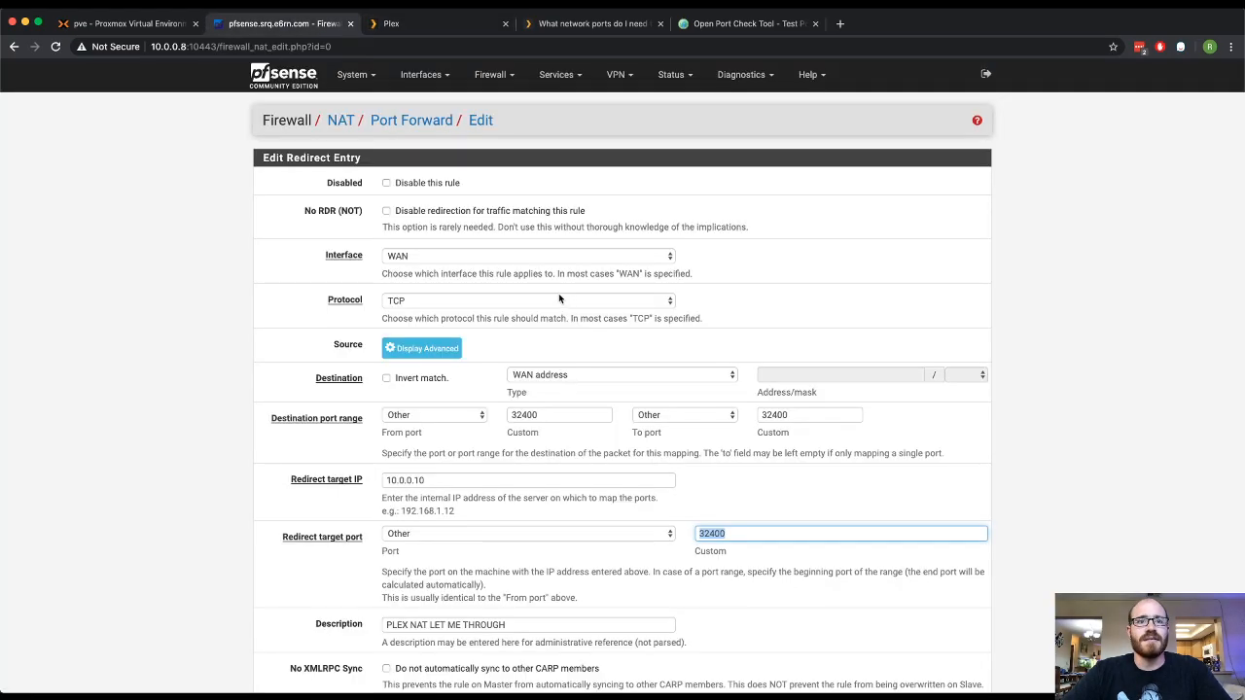
pyautogui.scroll(-3)
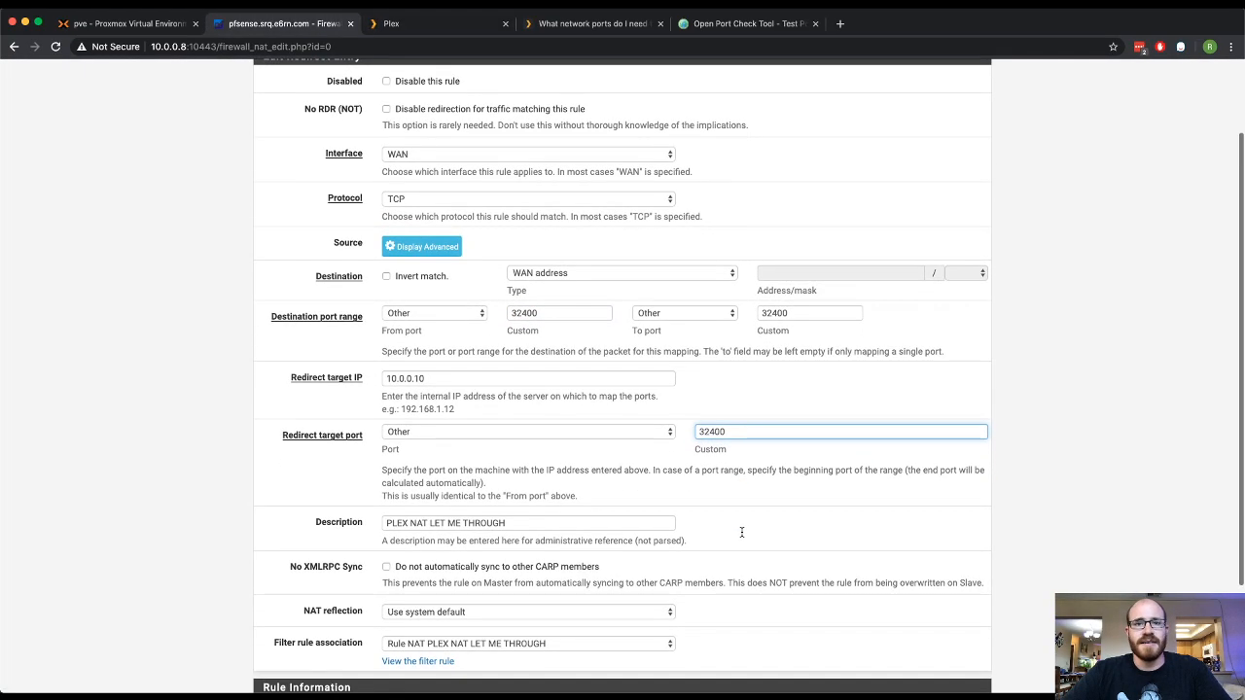
pyautogui.scroll(-3)
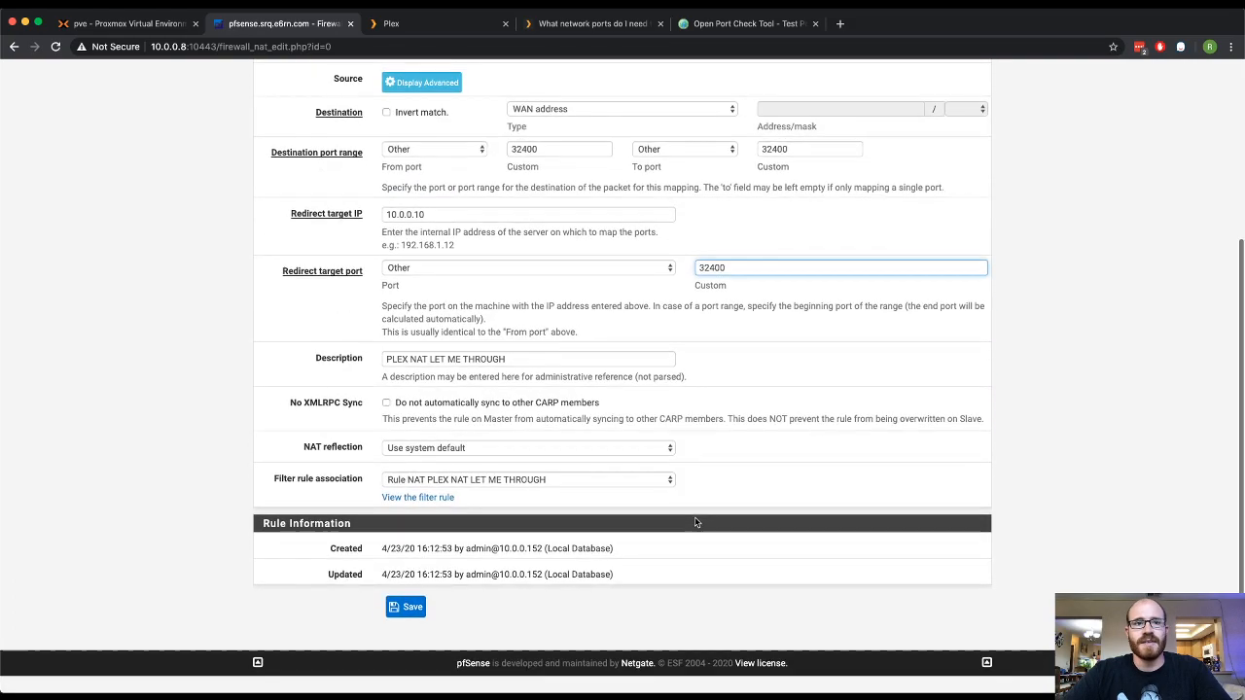
pyautogui.scroll(-3)
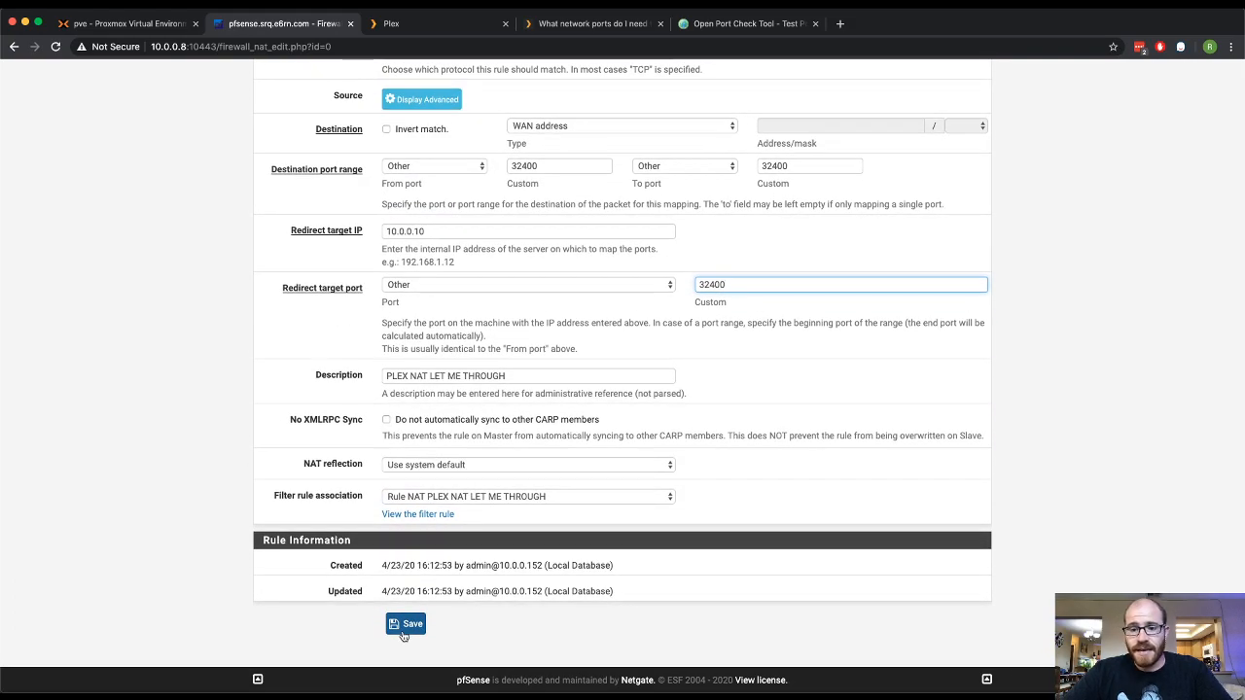